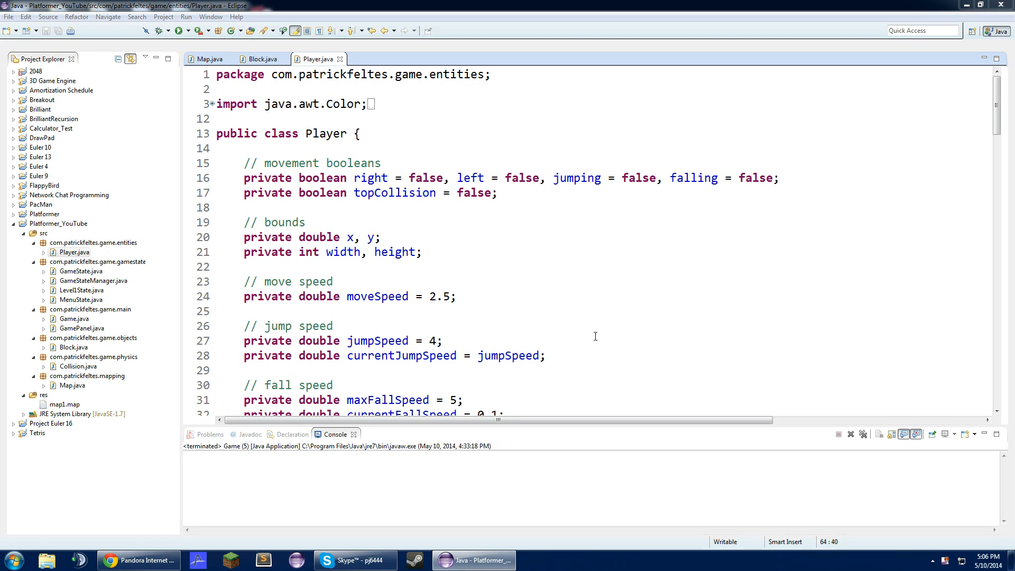
mouse_move(584, 318)
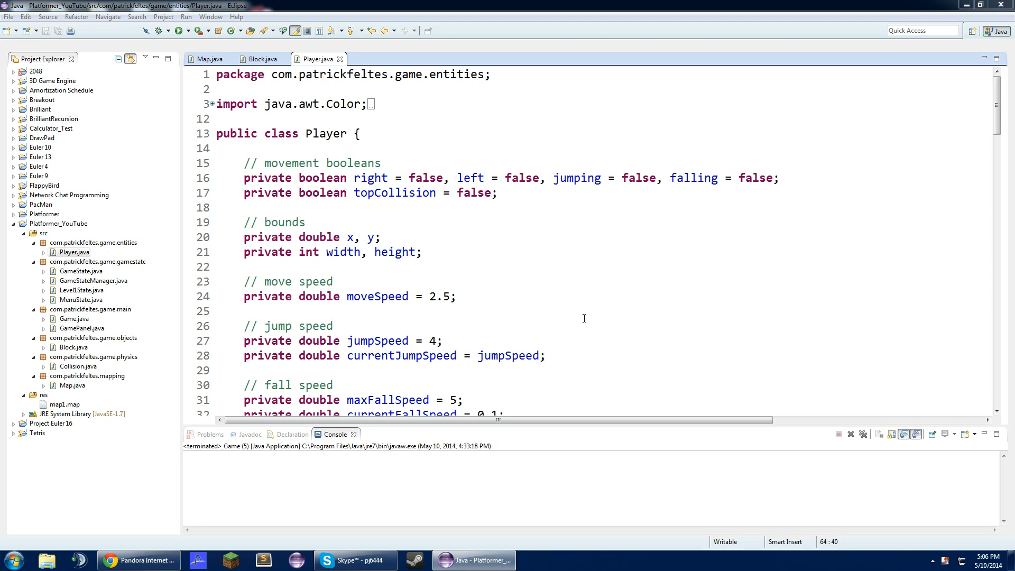
Run the platformer to check it, then close the game window.
left_click(177, 31)
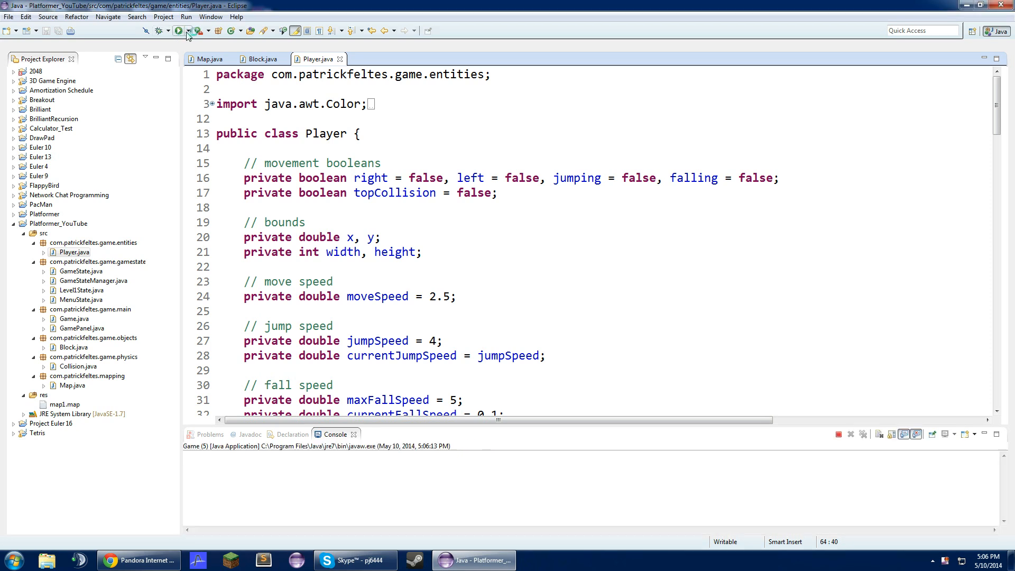
left_click(177, 31)
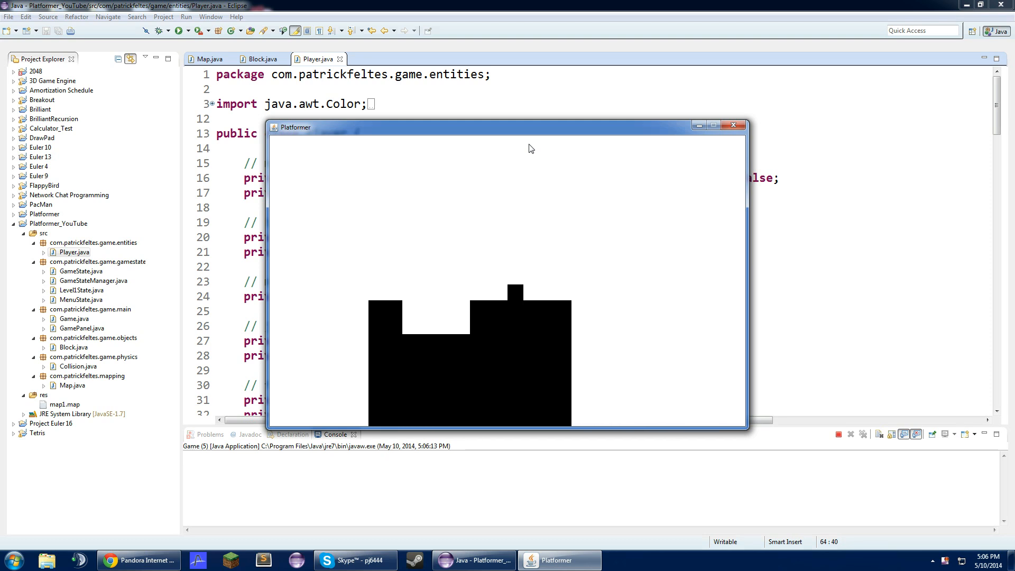
mouse_move(668, 70)
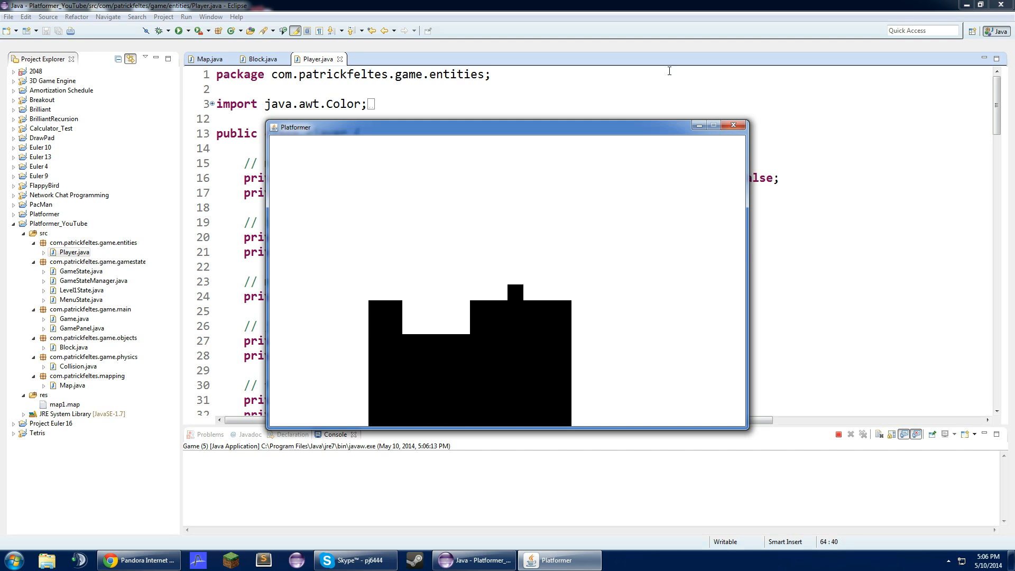
left_click(734, 125)
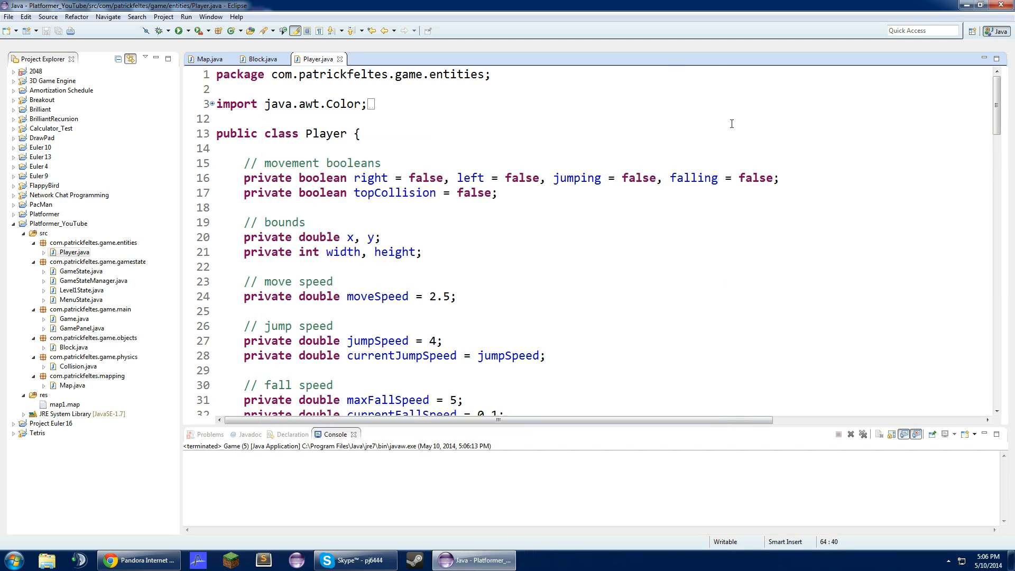
scroll("down", 3)
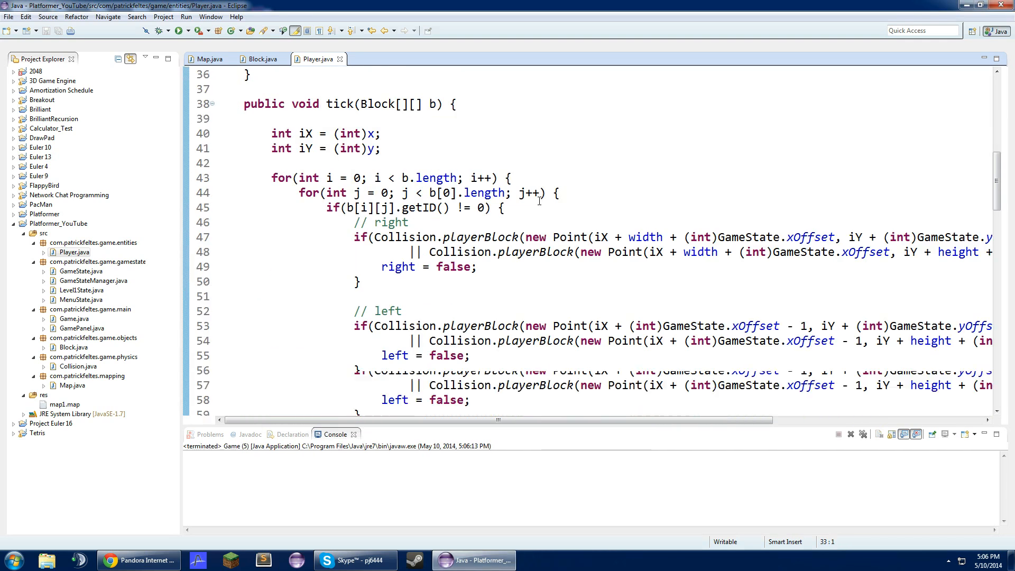
scroll("down", 3)
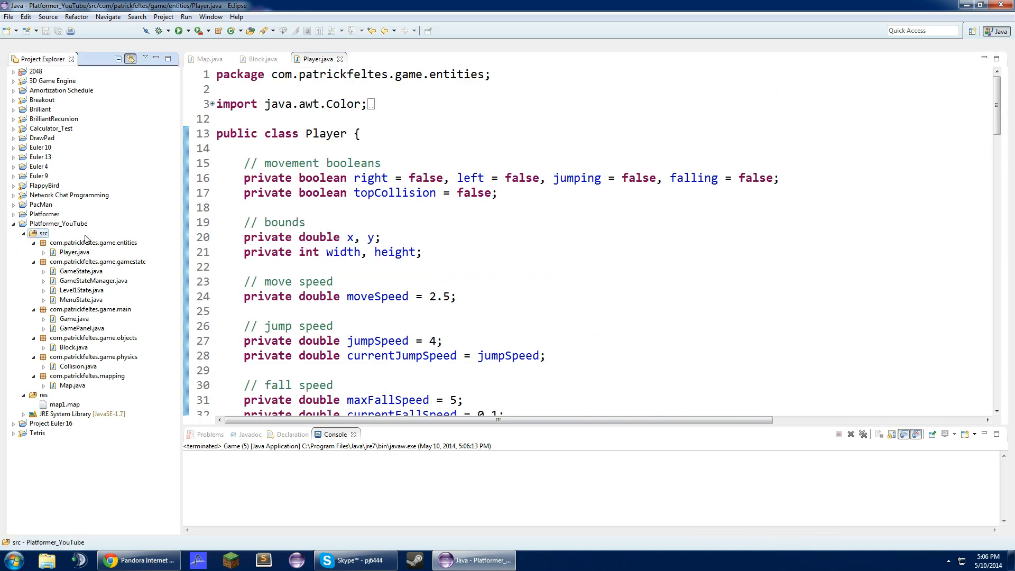
Create a new class Images in package com.patrickfeltes.resources from the src folder.
right_click(40, 233)
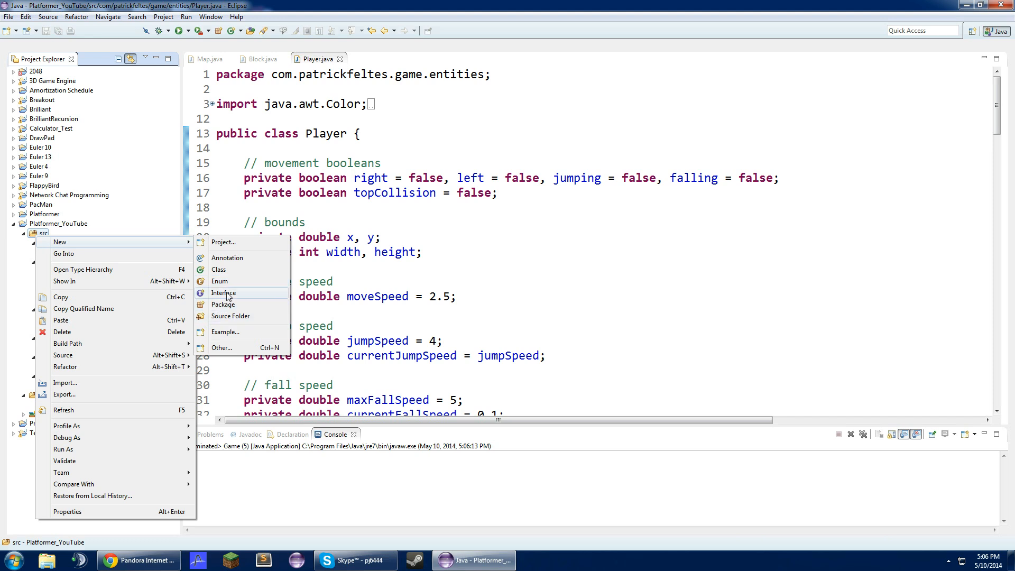
left_click(218, 270)
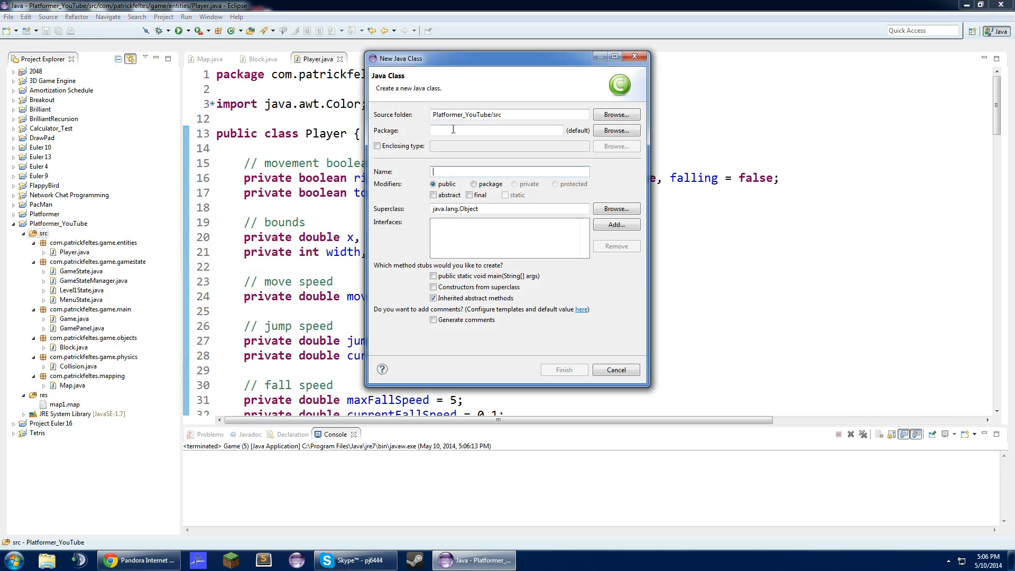
type("com")
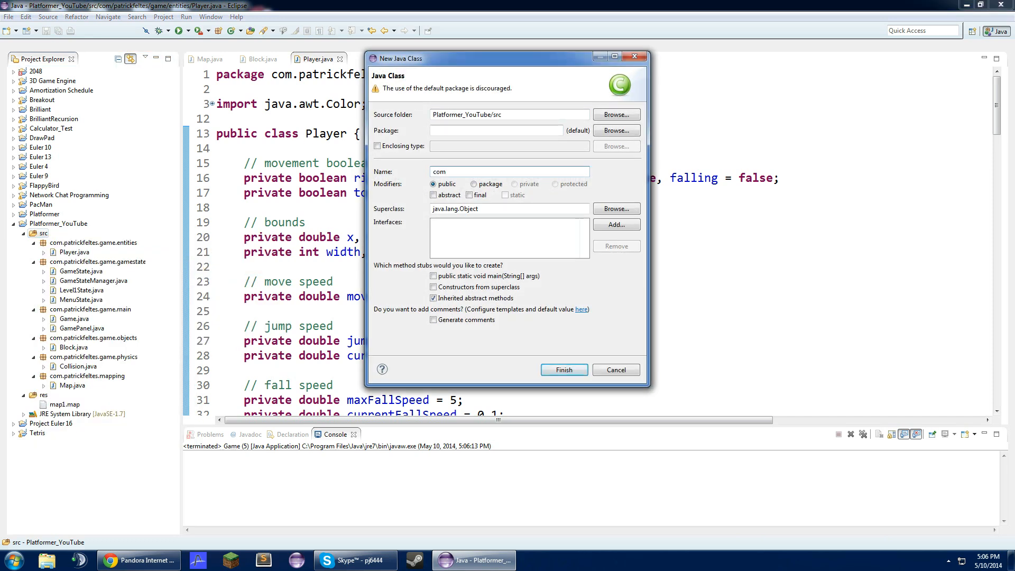
type(".patrick")
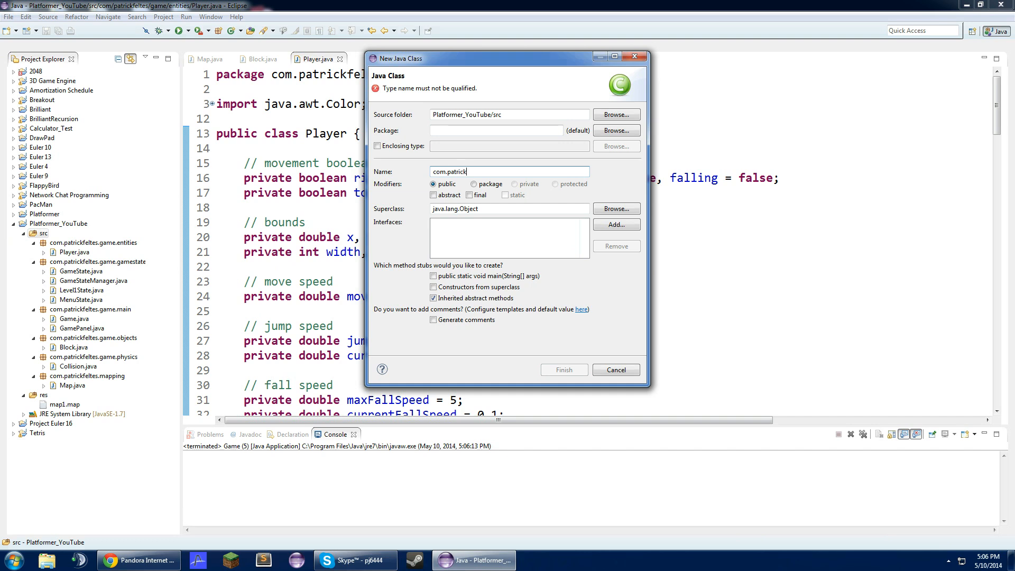
type("feltes.res")
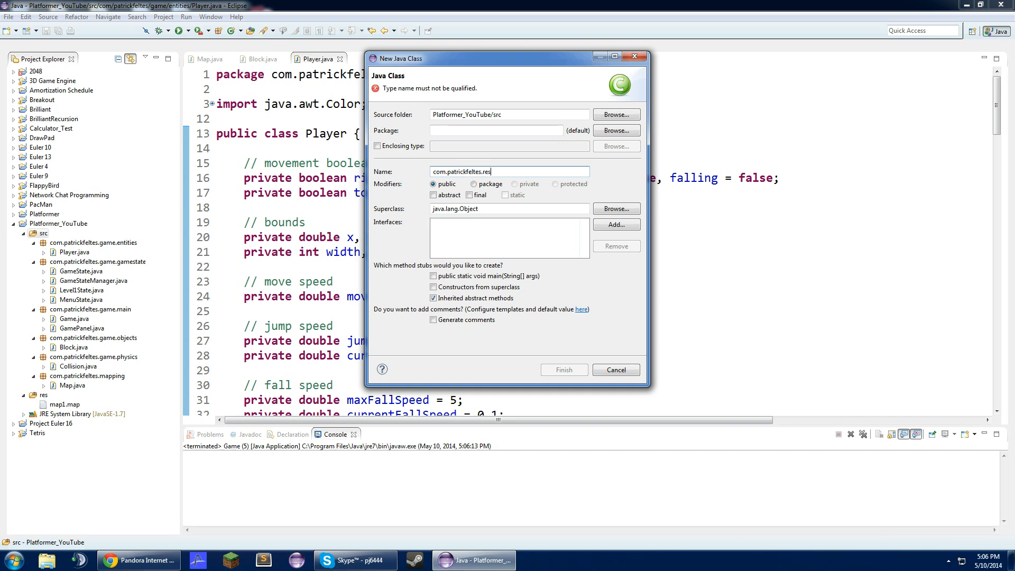
type("ources")
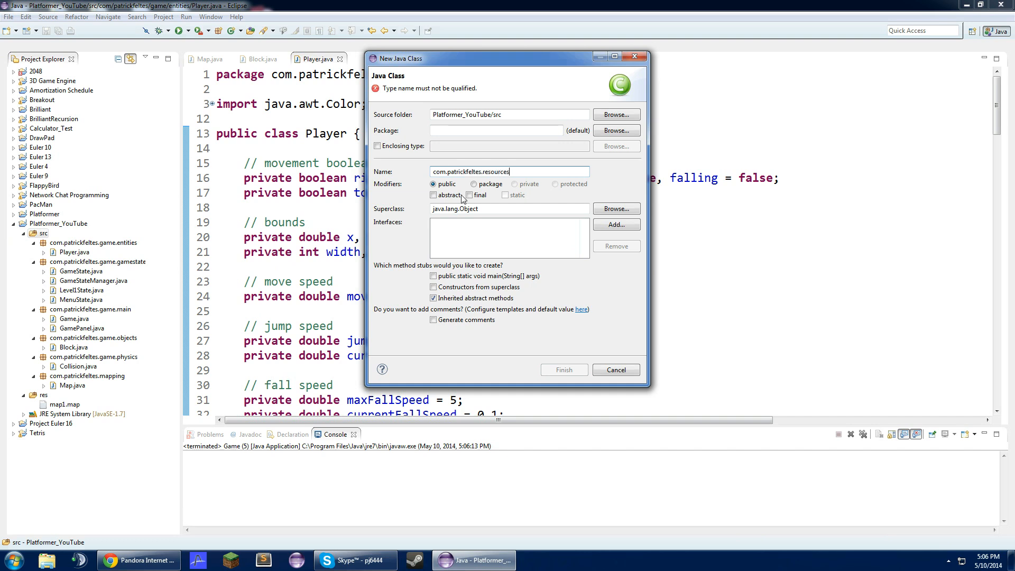
mouse_move(517, 171)
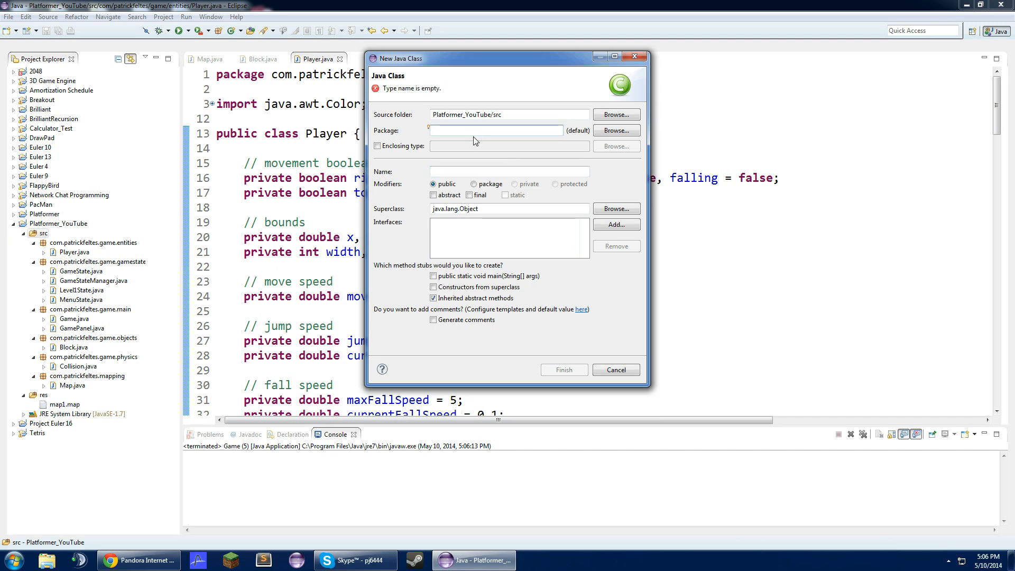
type("com.patrickfeltes.resources")
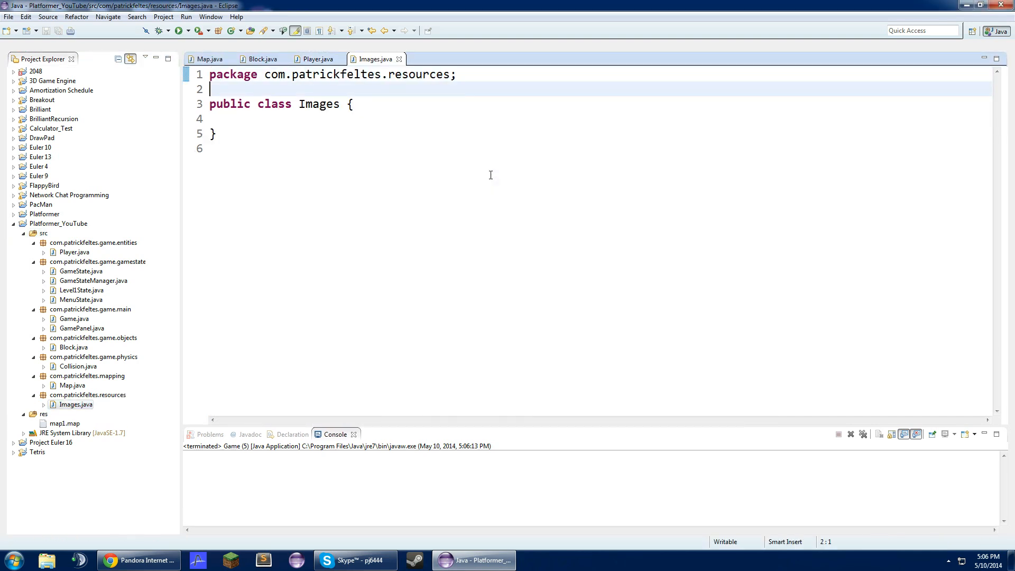
Write an empty public Images() constructor with a blank line above it.
type("public")
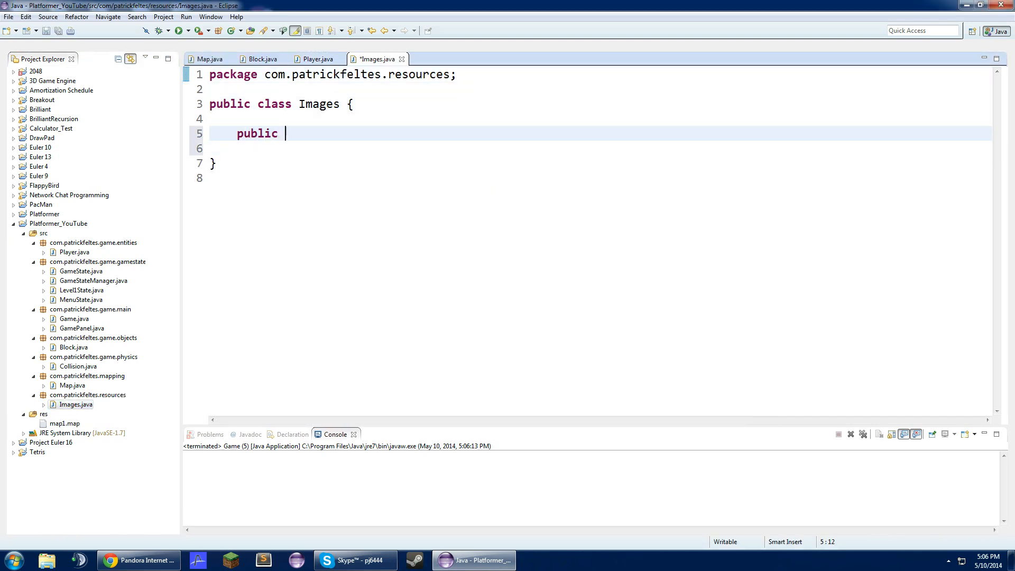
type("Images")
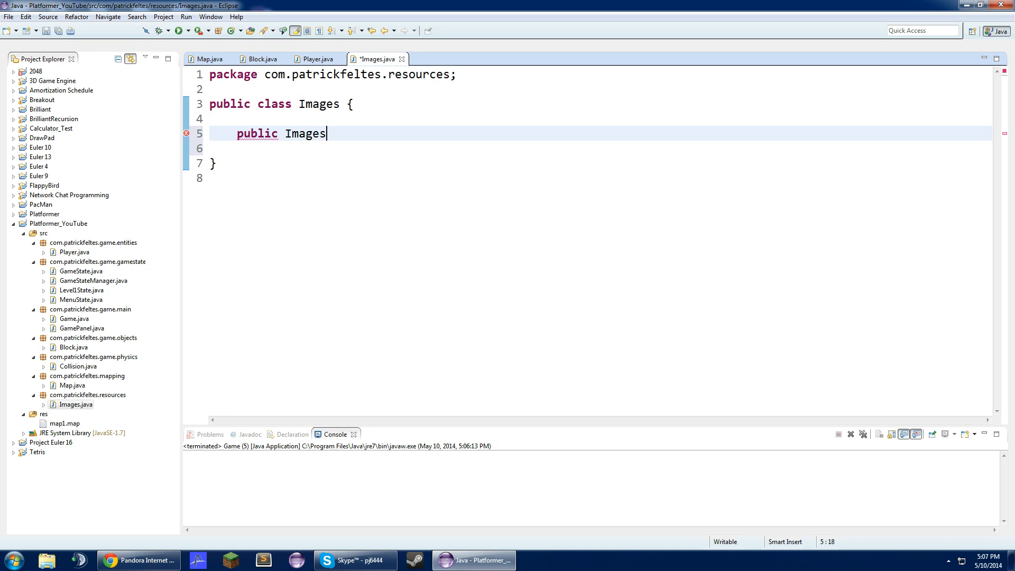
type("() {")
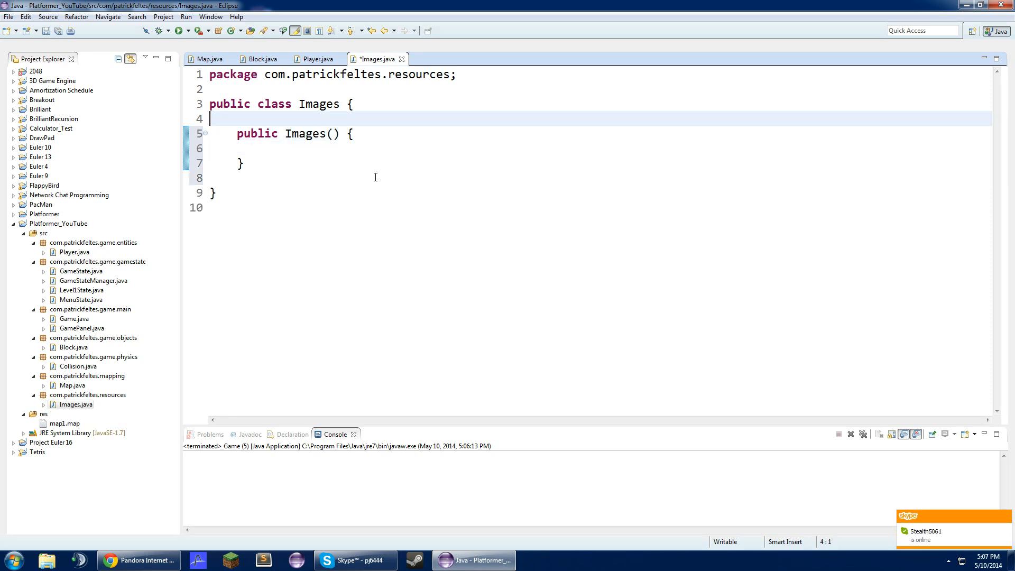
key("Return")
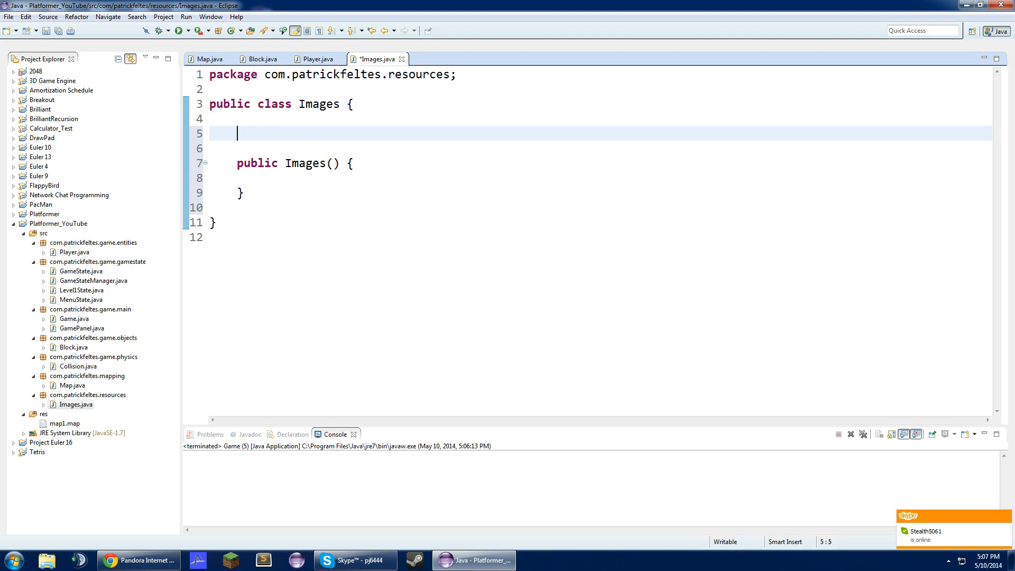
mouse_move(375, 177)
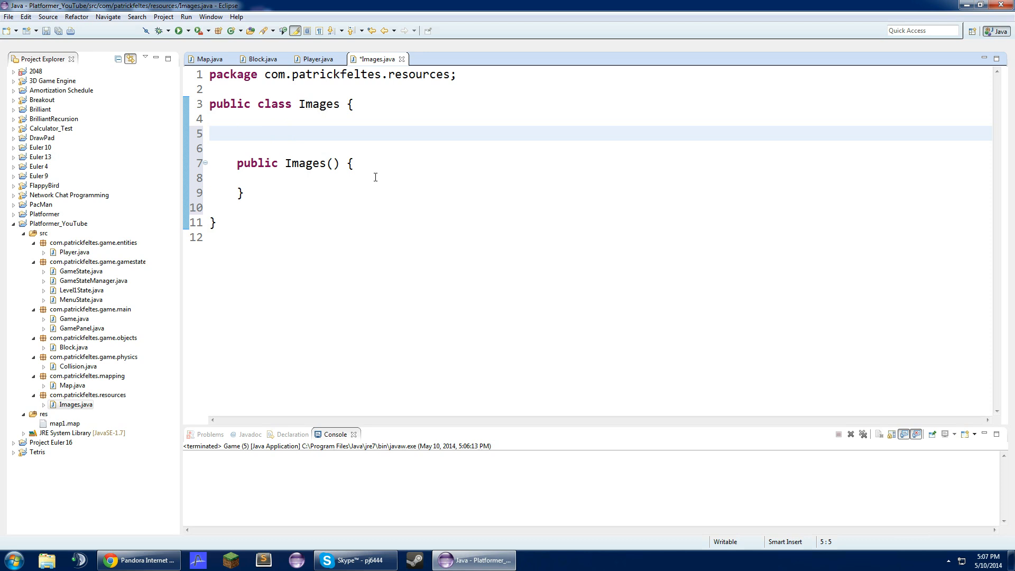
Declare a private BufferedImage[] blocks field and initialise it as a one-element array in the constructor.
type("pruivate")
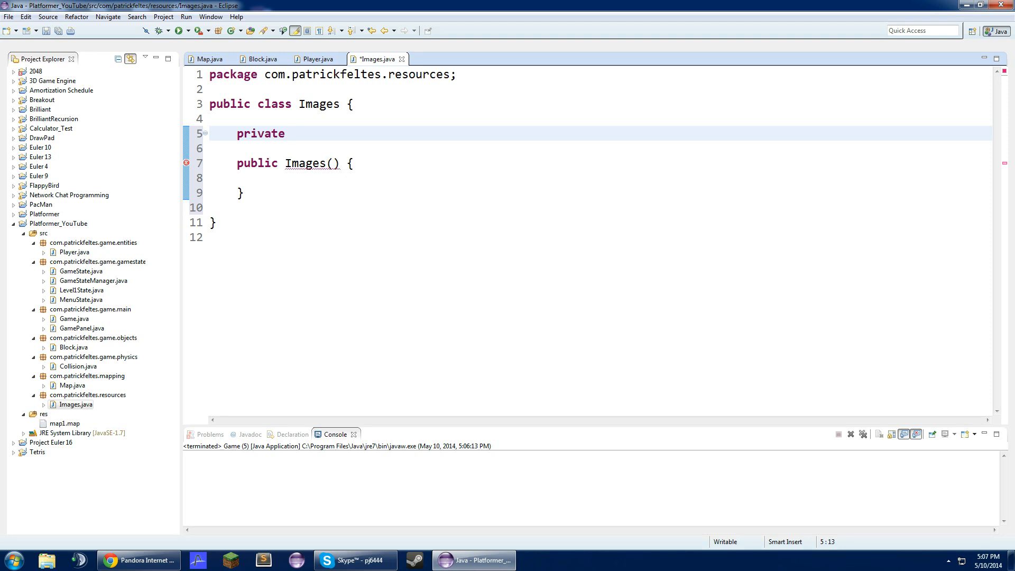
type("Buff")
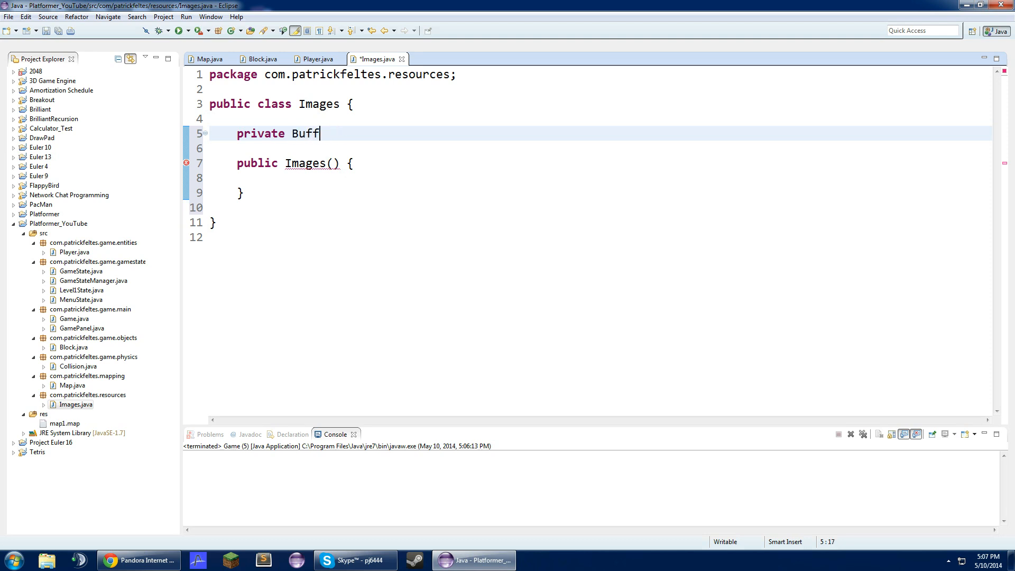
type("eredImage")
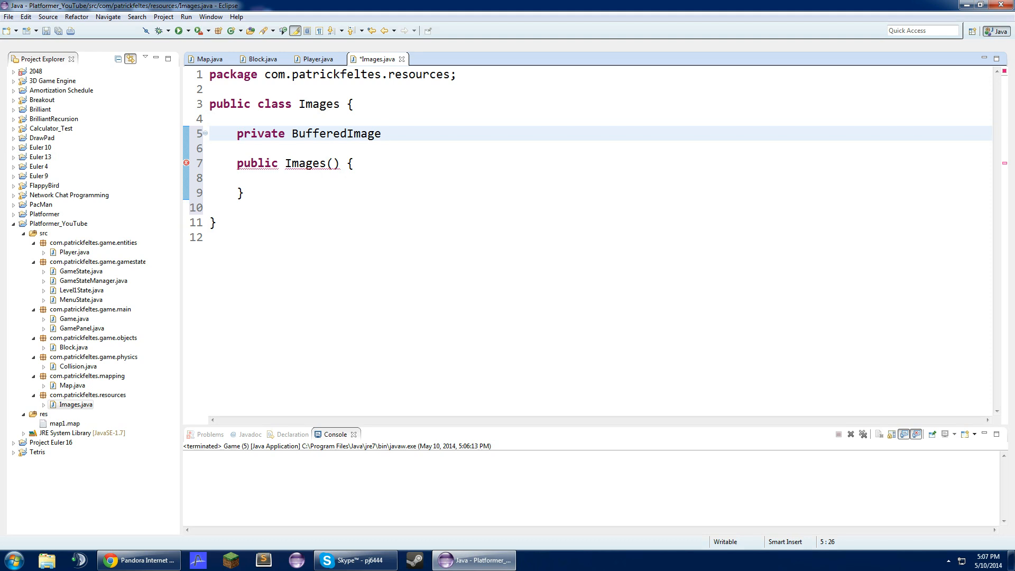
type("blocks")
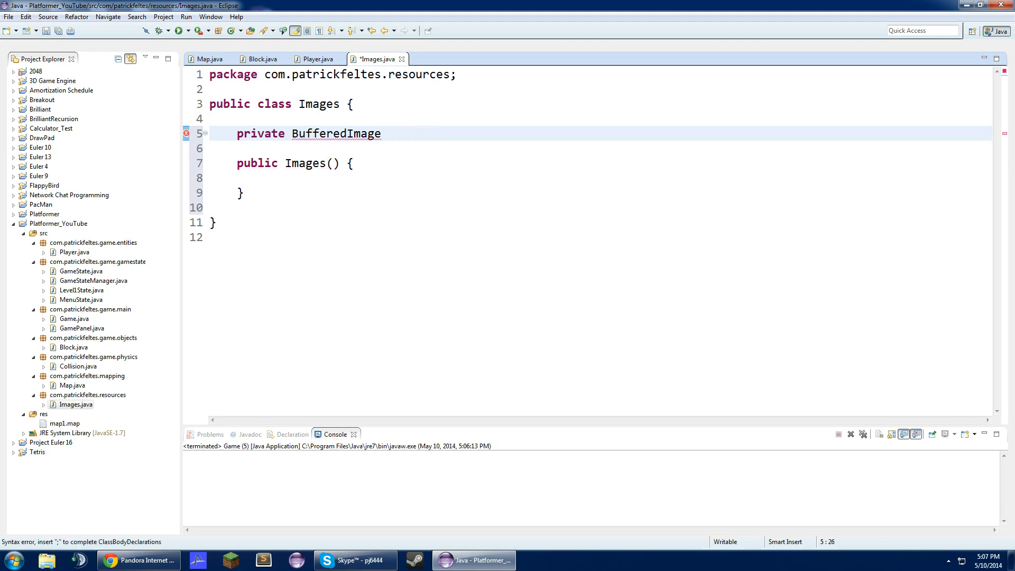
type("[] blocks =")
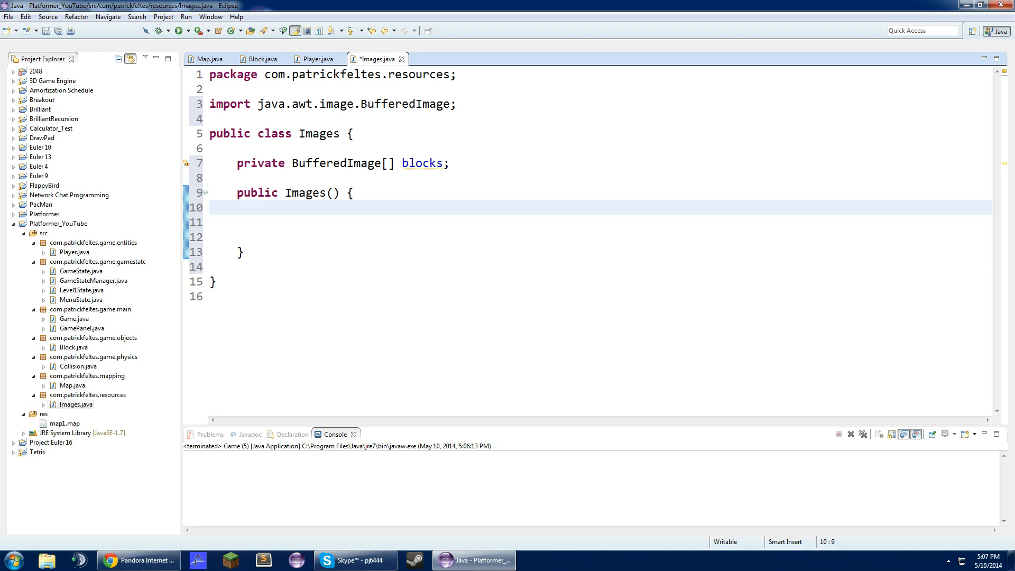
type("blo")
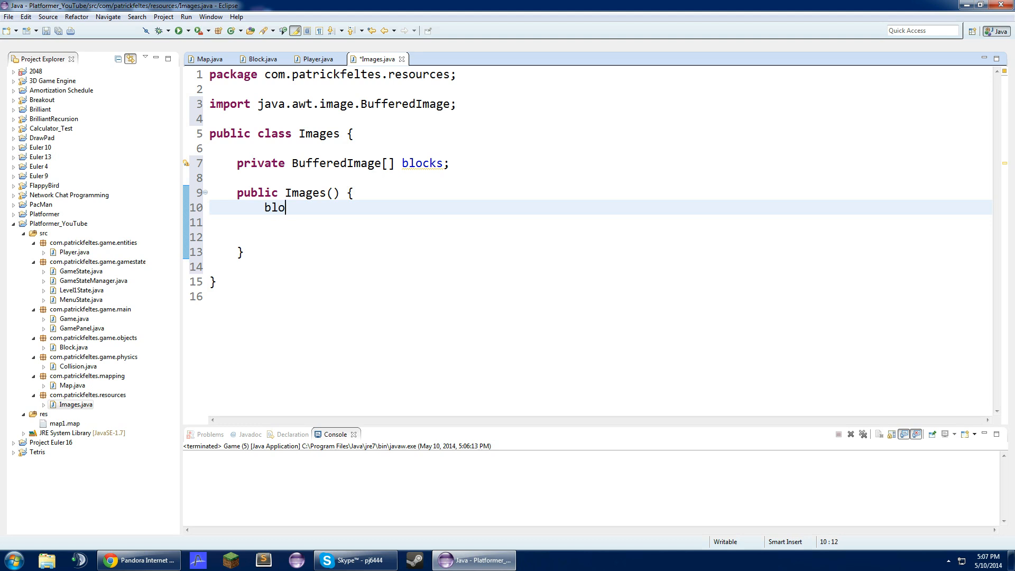
type("cks = new B")
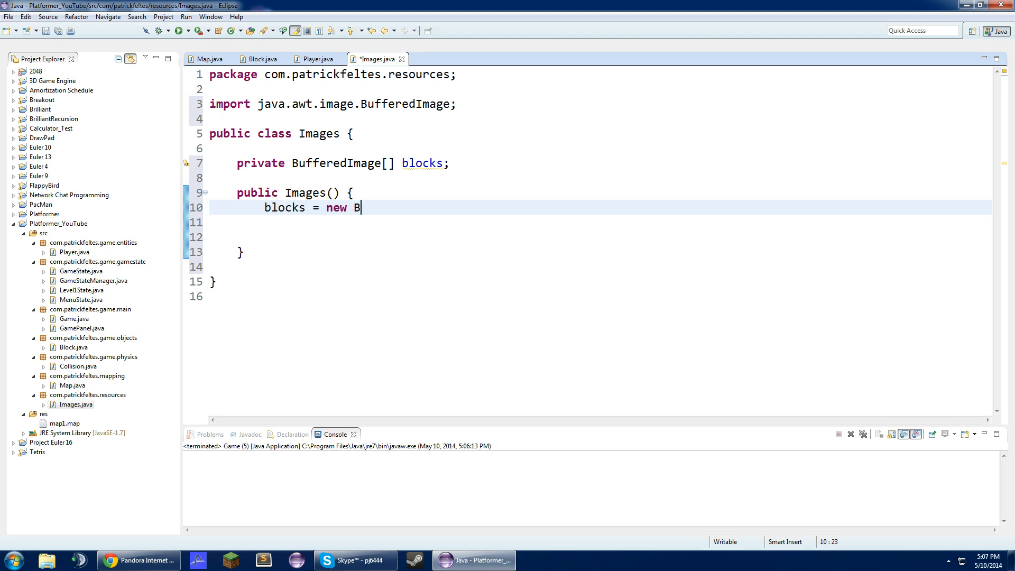
type("ufferedImage")
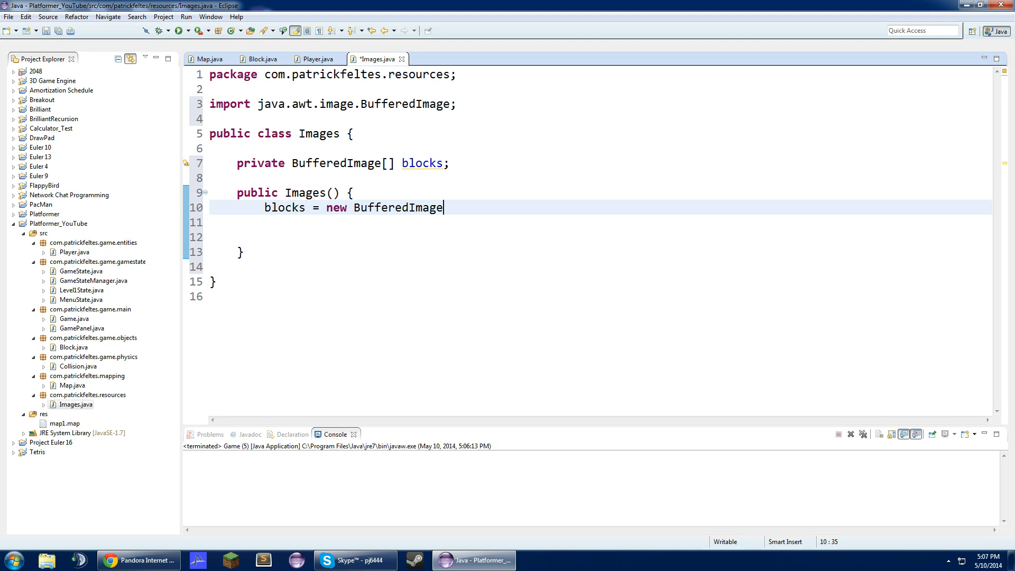
type("[1];")
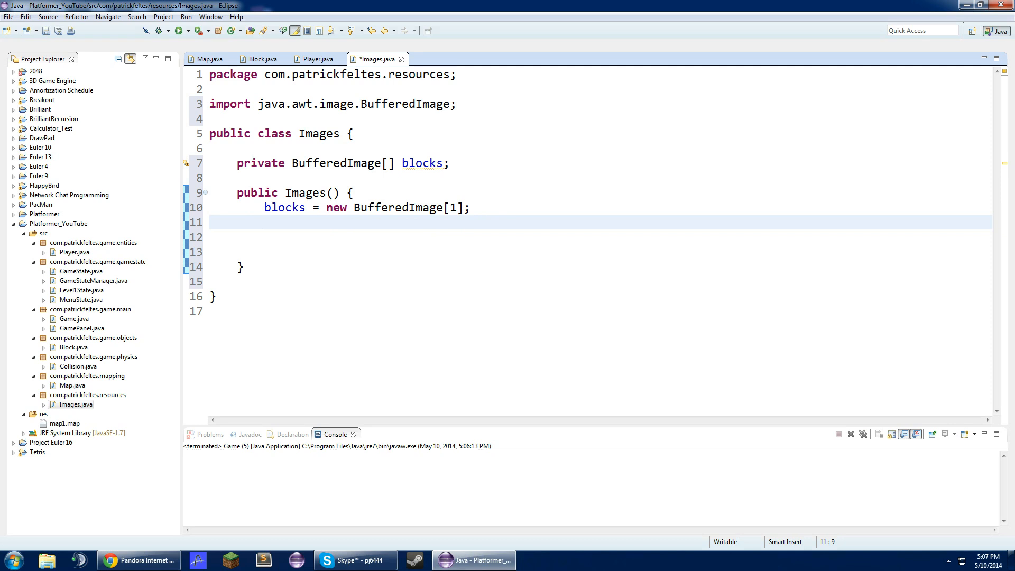
Load blocks[0] with ImageIO.read(getClass().getResourceAsStream("")) surrounded by a try/catch.
type("blocks")
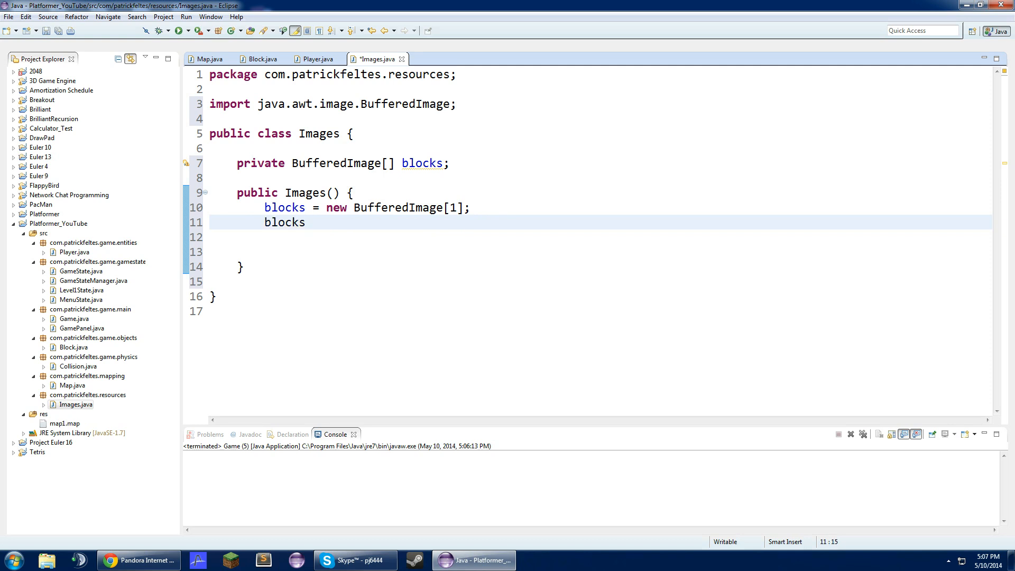
type("[0] =")
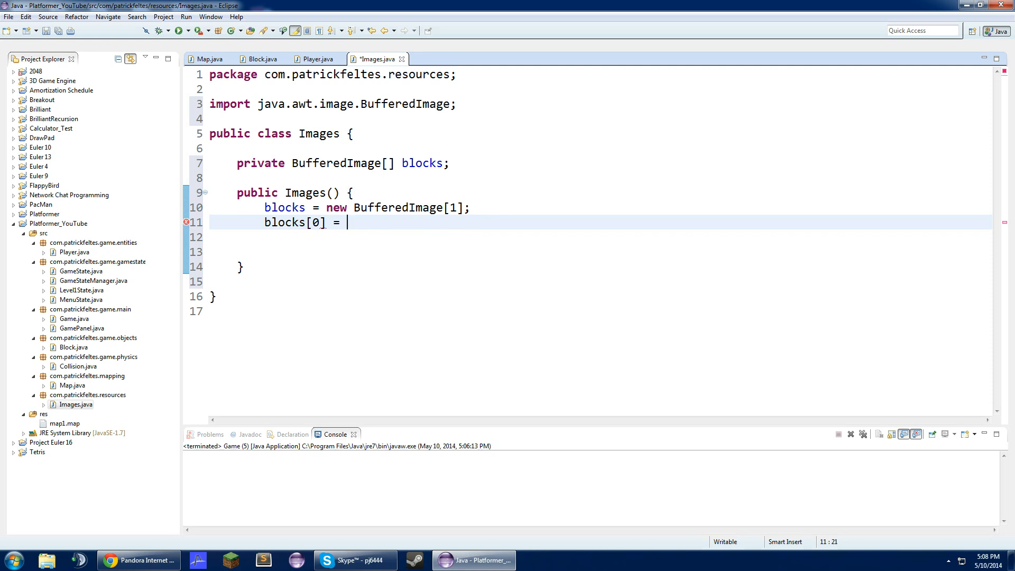
type("thui")
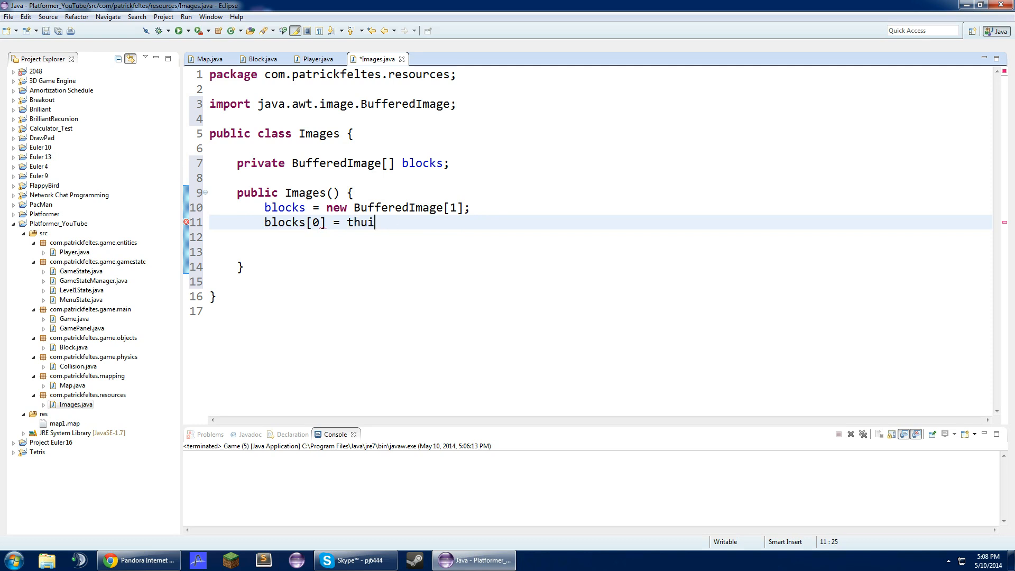
type("his.getClas")
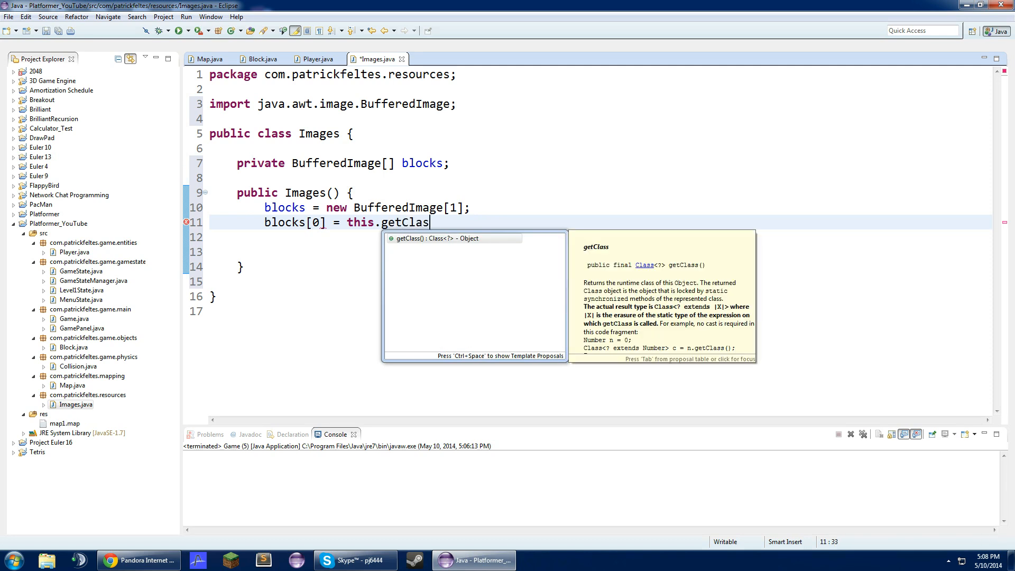
type("s().getResourceAsStream(\"\");")
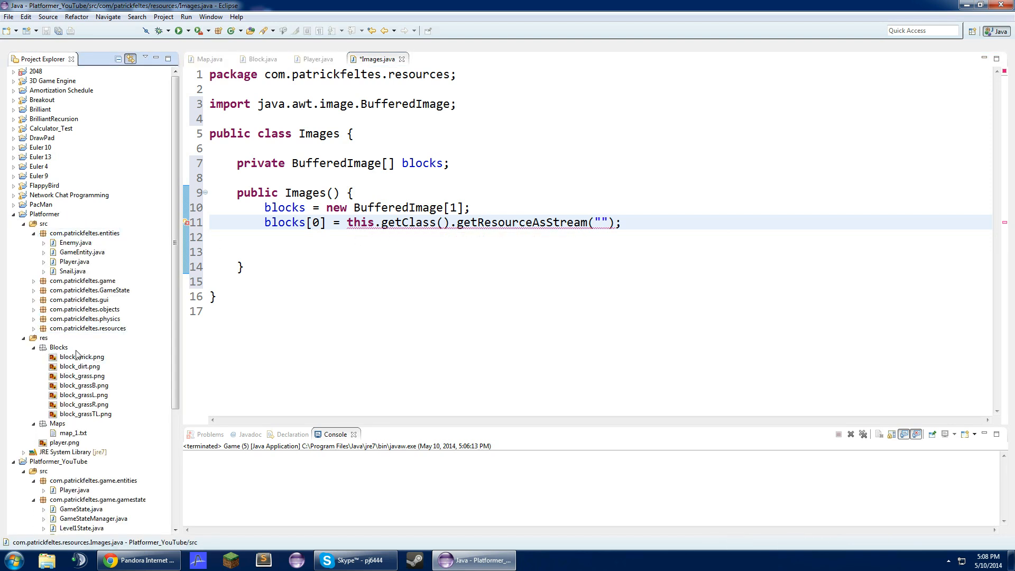
left_click(34, 328)
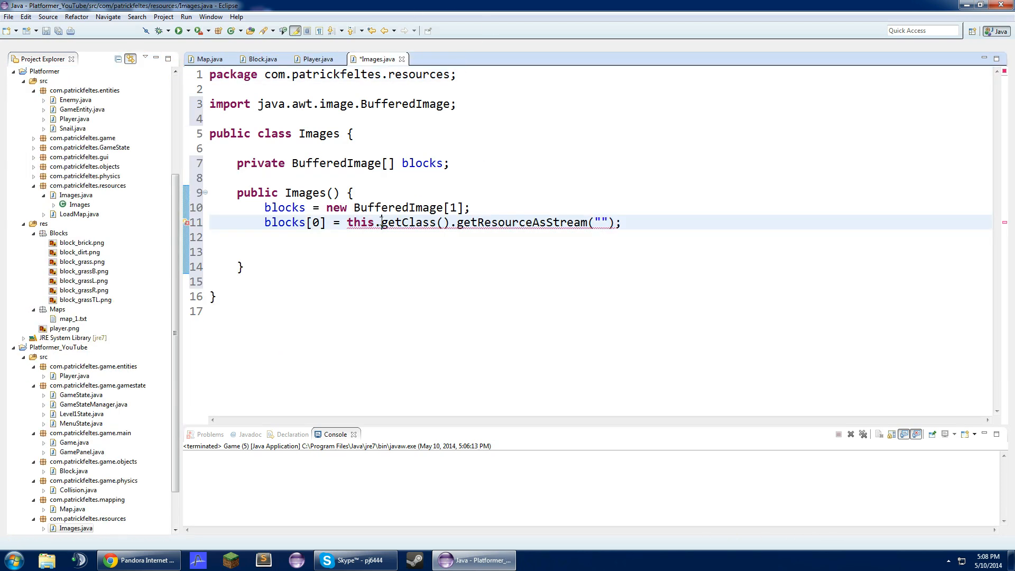
type("Image")
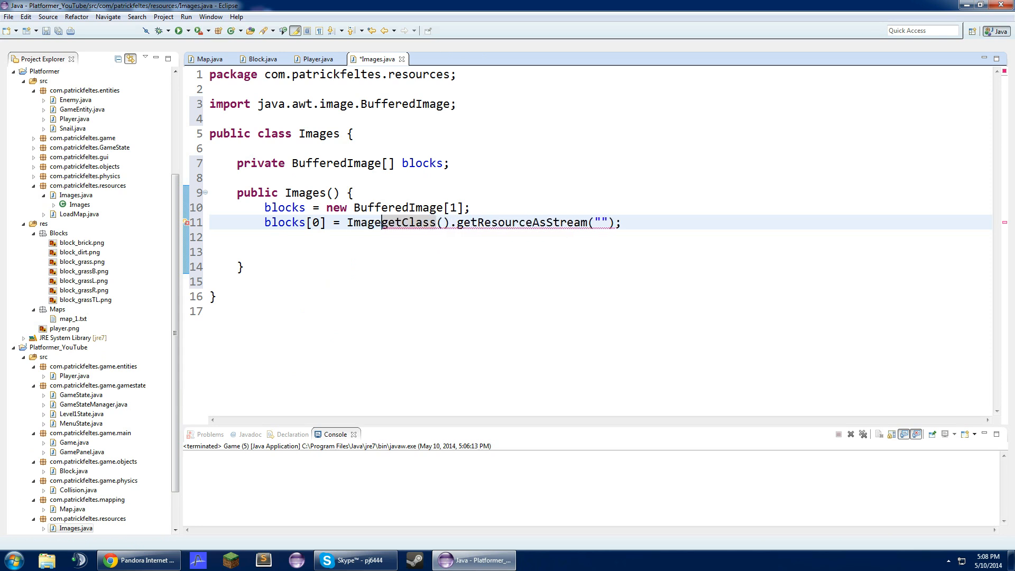
type("IO.read(")
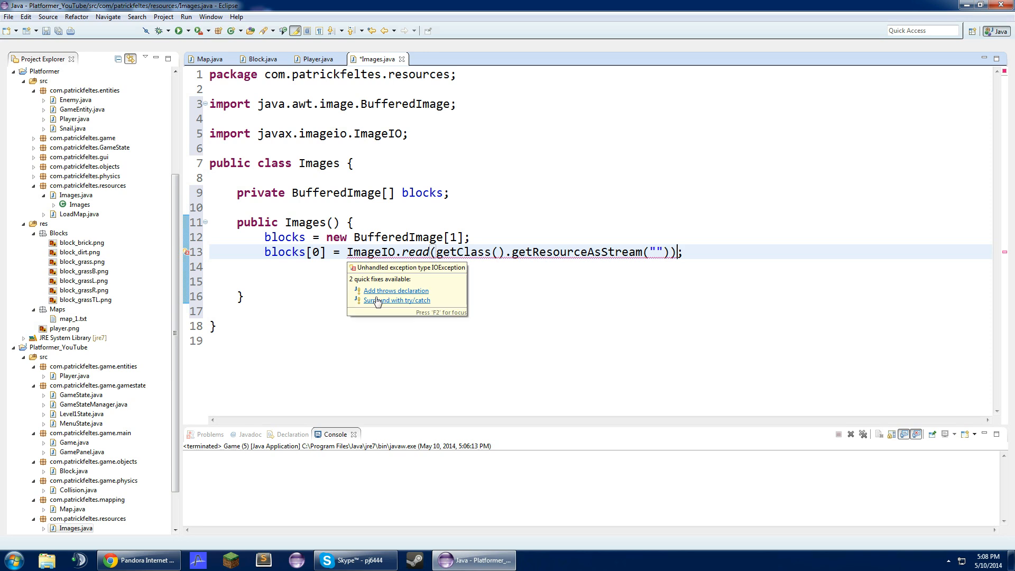
left_click(397, 300)
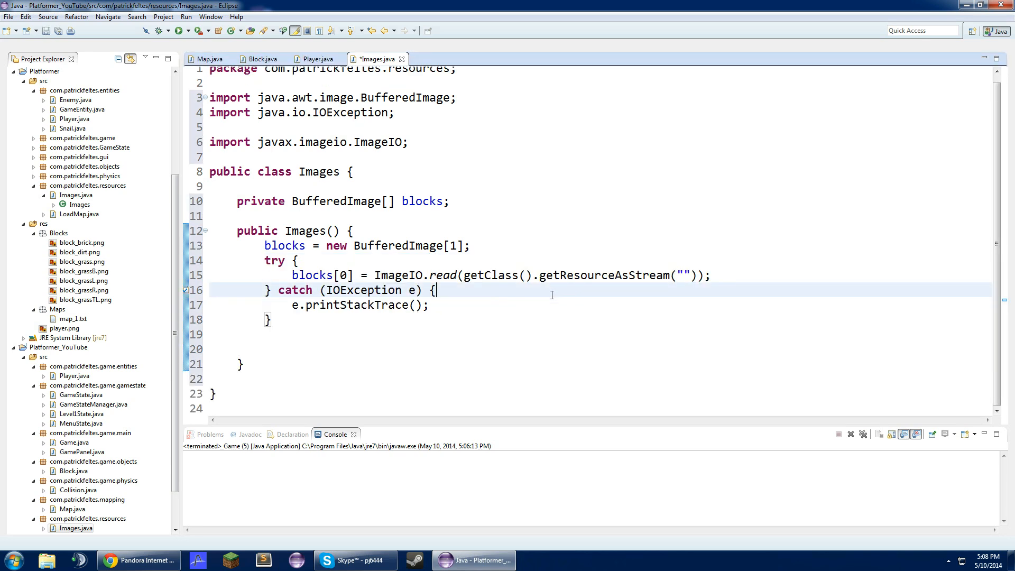
left_click(683, 275)
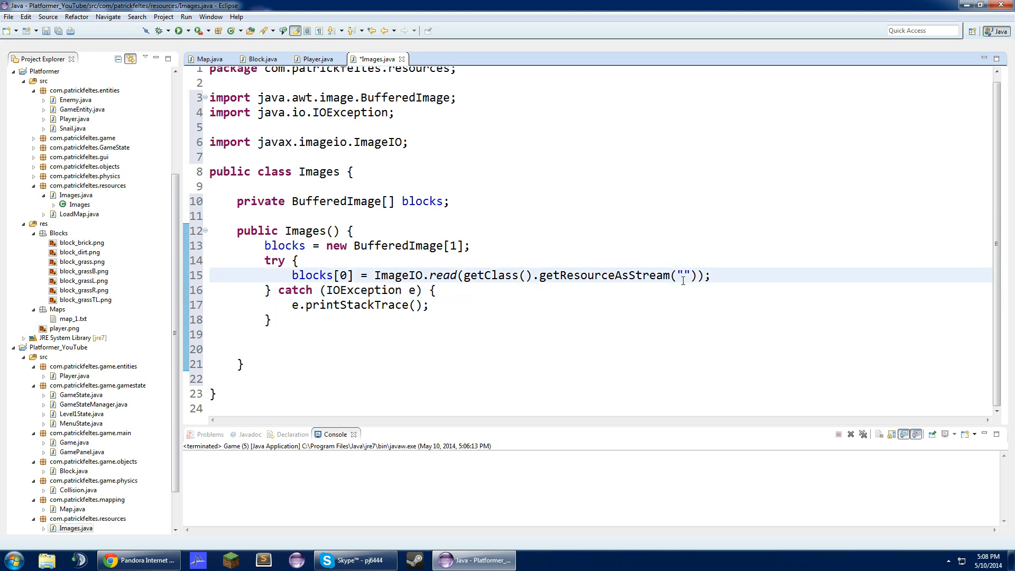
left_click(57, 308)
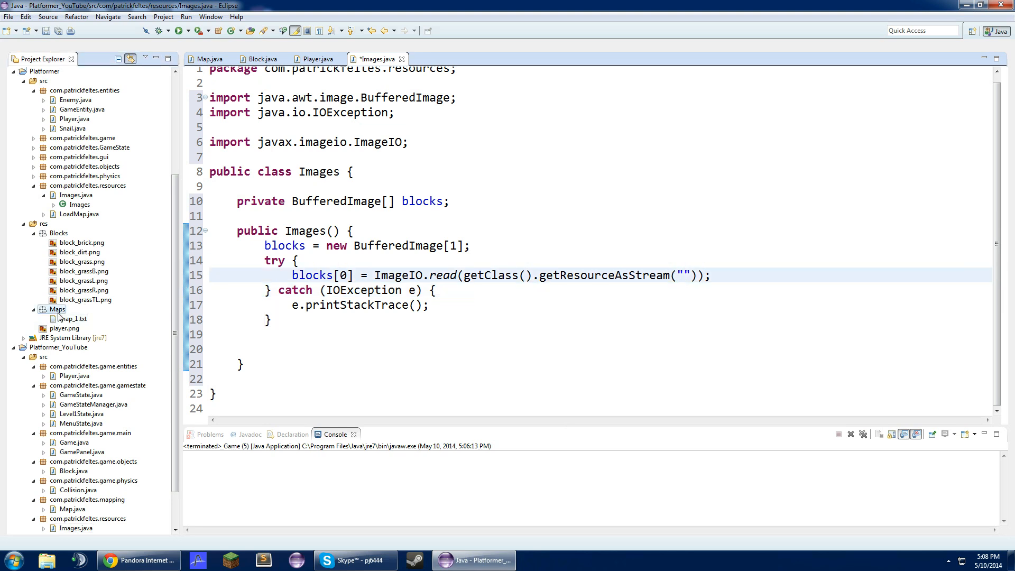
Start a new folder under res named Maps and dismiss the failed move error.
left_click(57, 309)
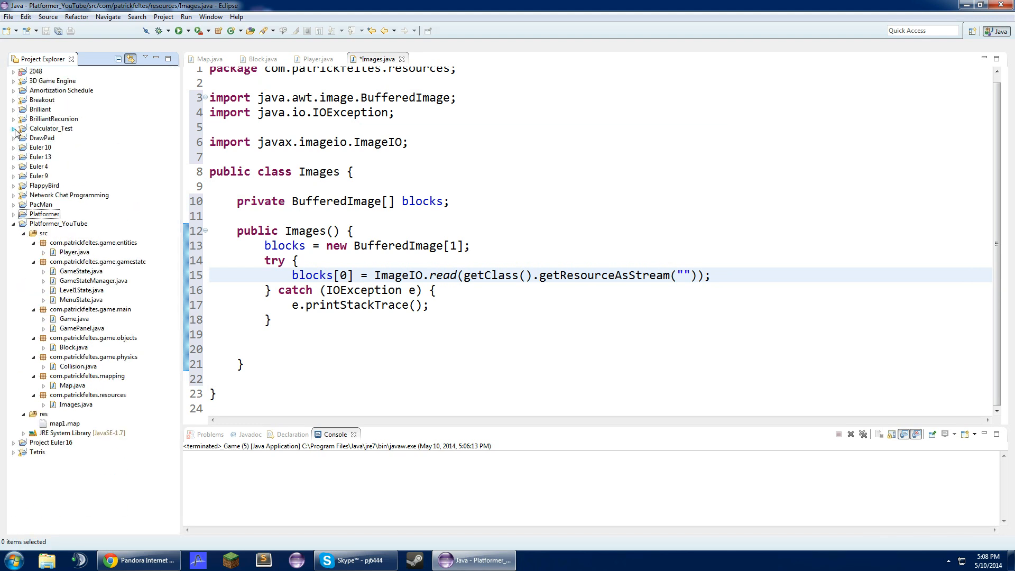
right_click(37, 413)
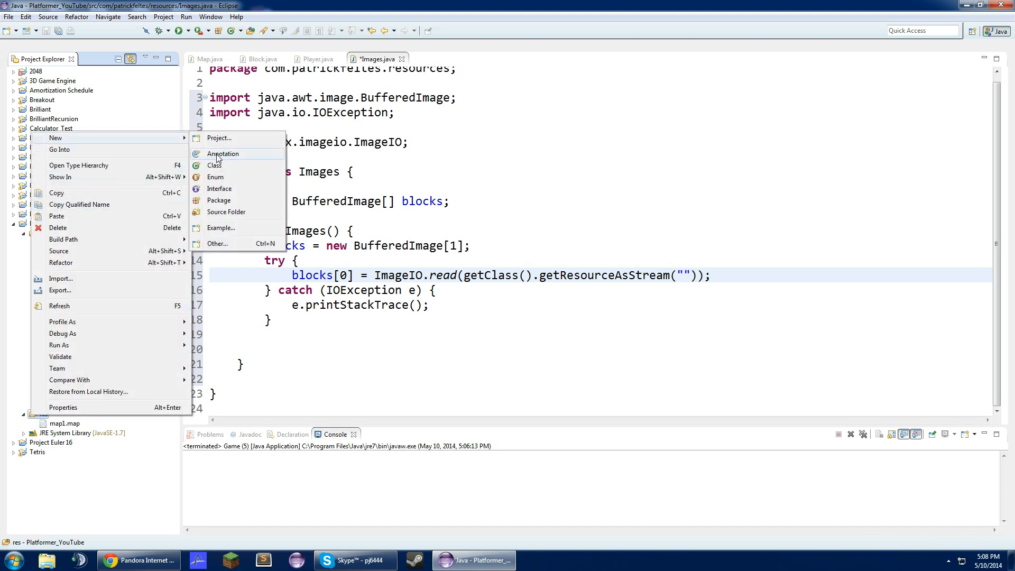
mouse_move(232, 216)
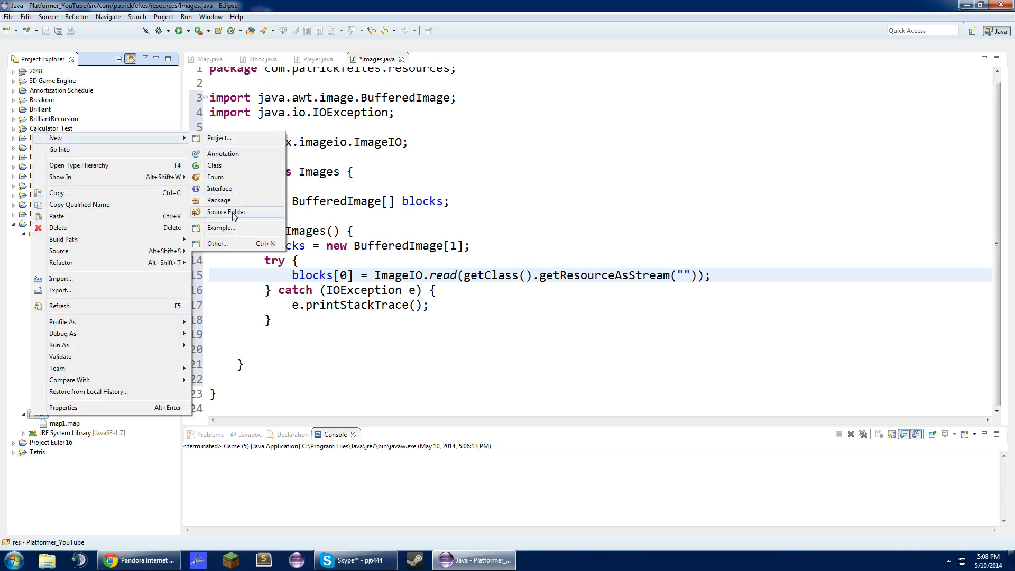
mouse_move(232, 228)
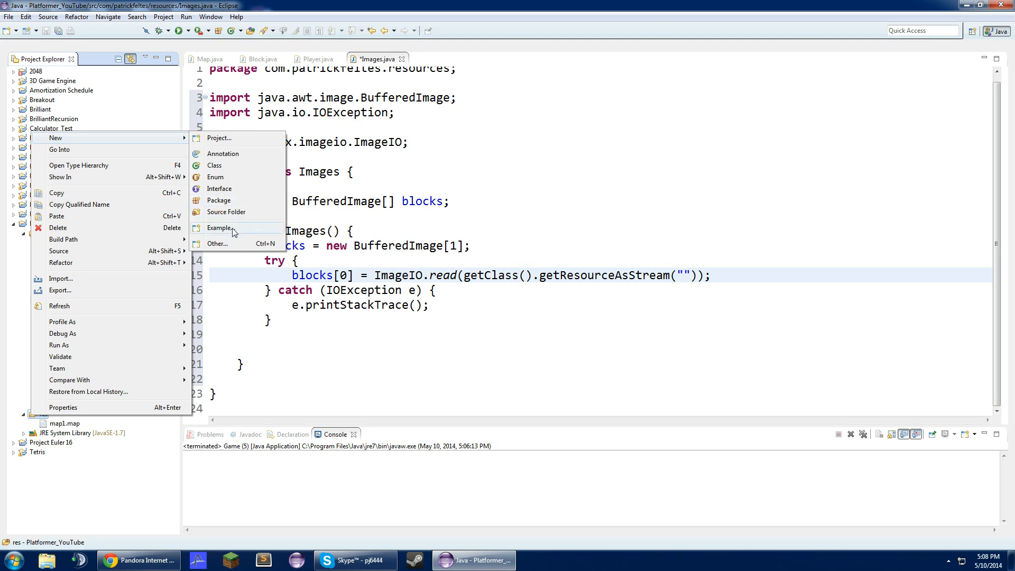
left_click(217, 243)
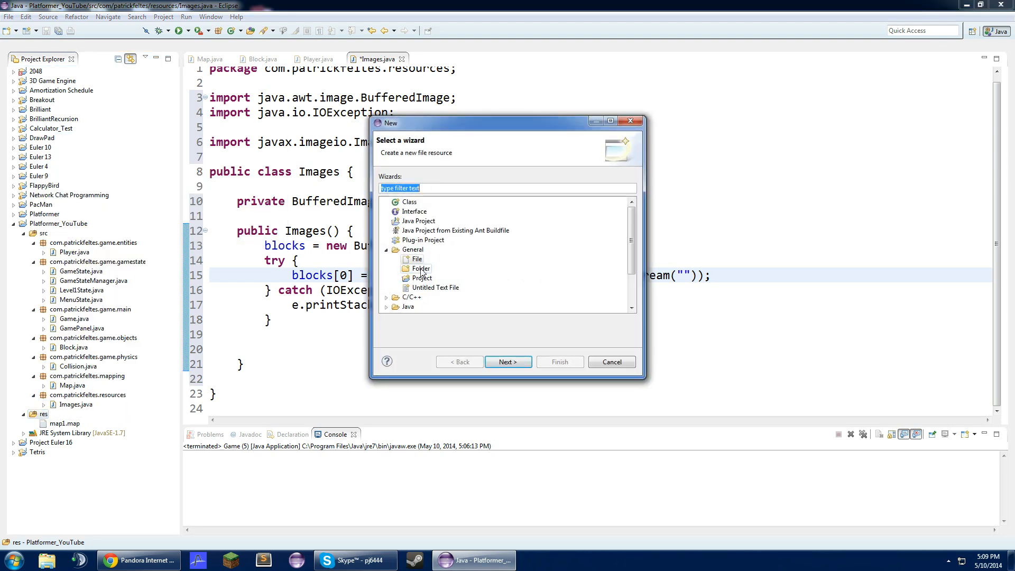
left_click(507, 362)
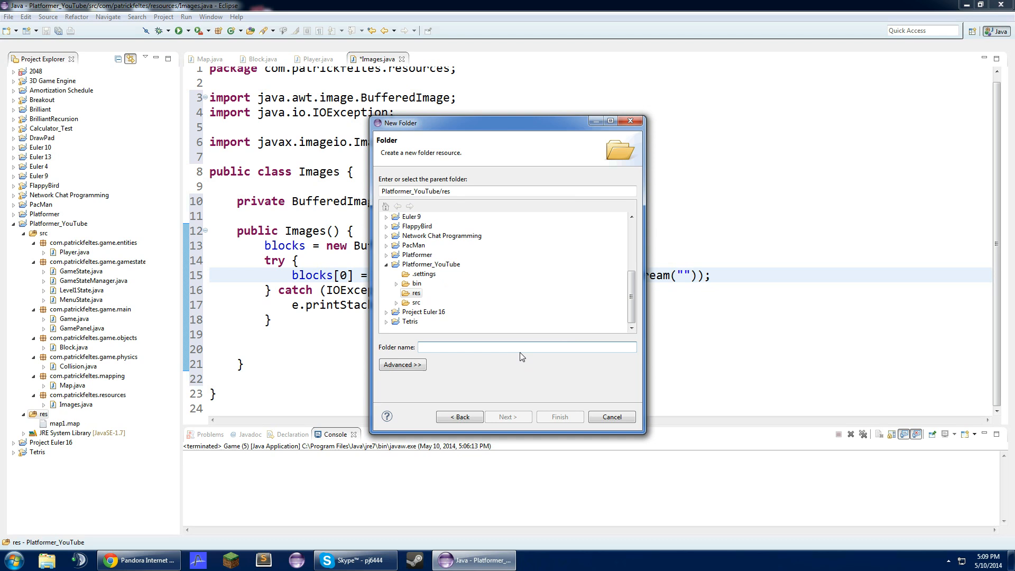
type("Maps")
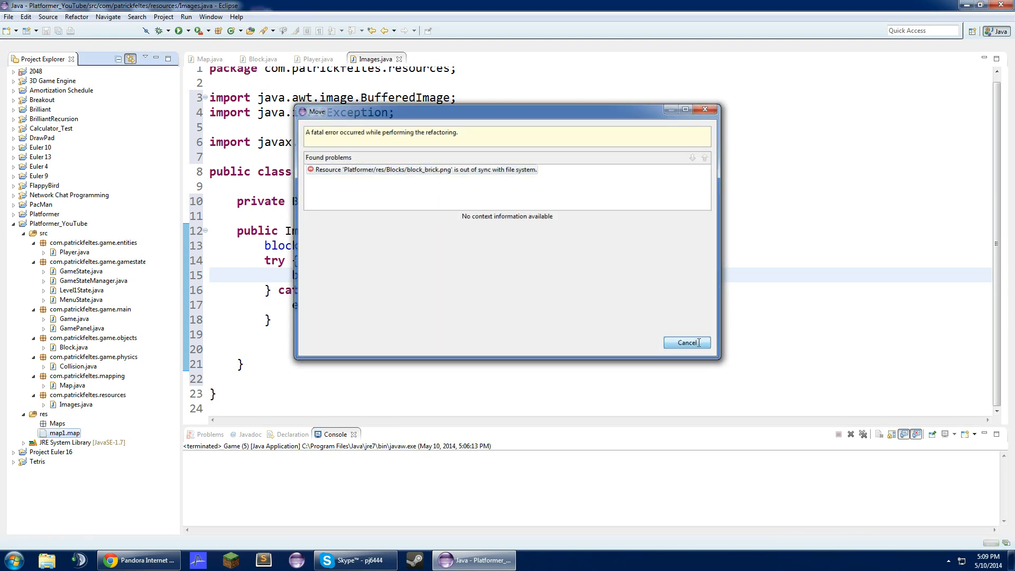
left_click(685, 342)
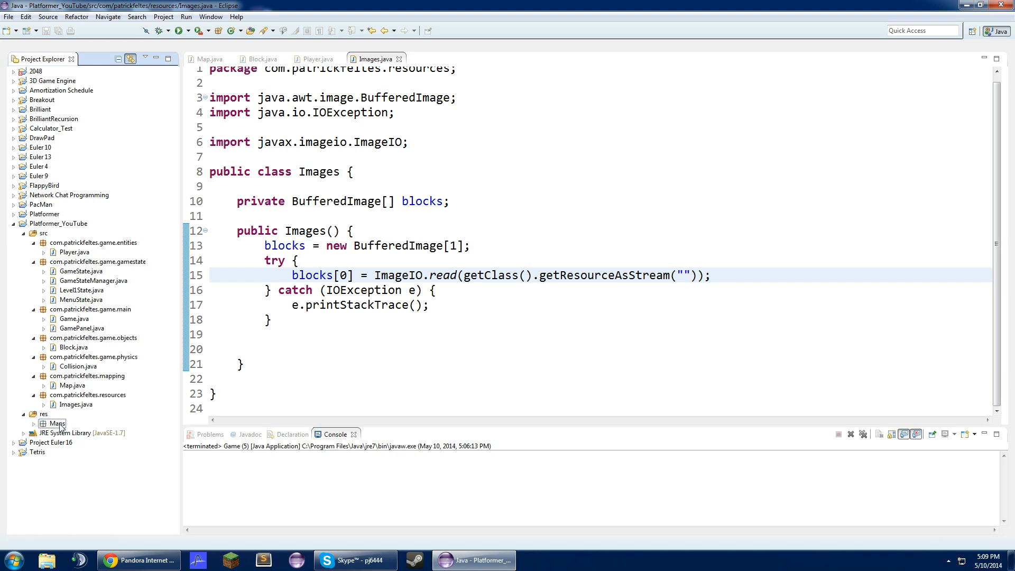
Create a new Blocks folder inside res via New > Other > Folder.
right_click(56, 423)
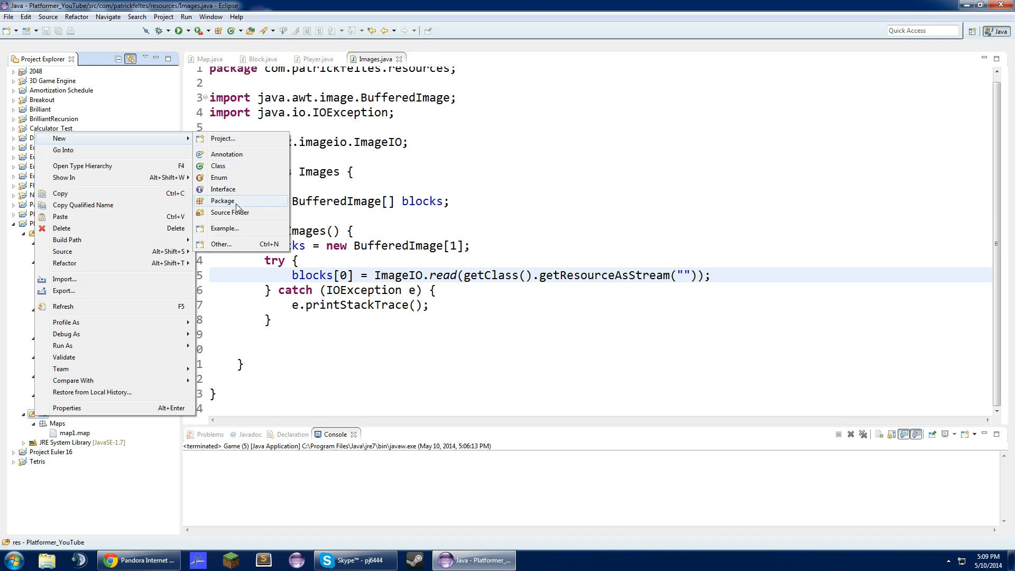
left_click(220, 245)
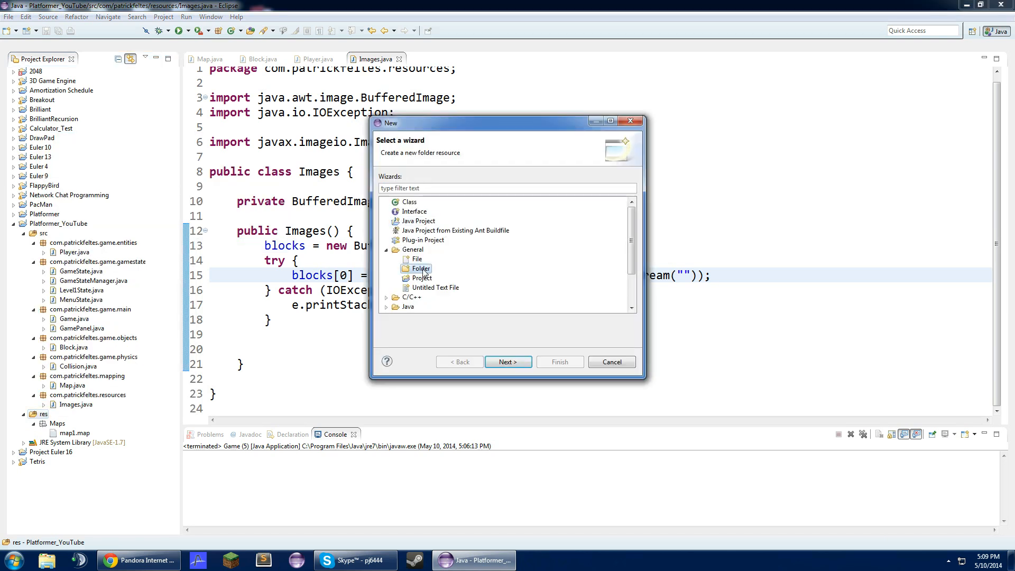
left_click(508, 362)
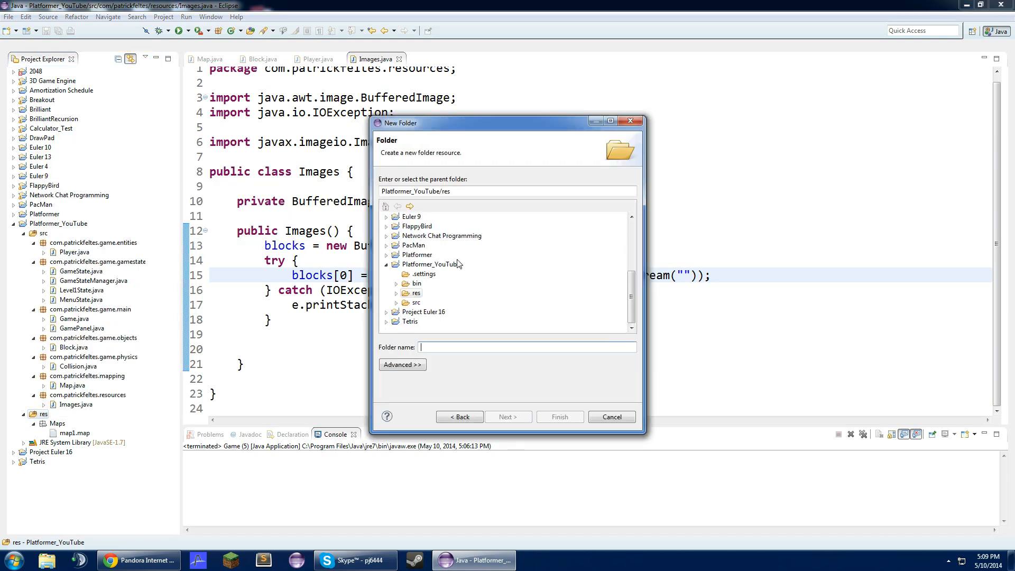
left_click(558, 417)
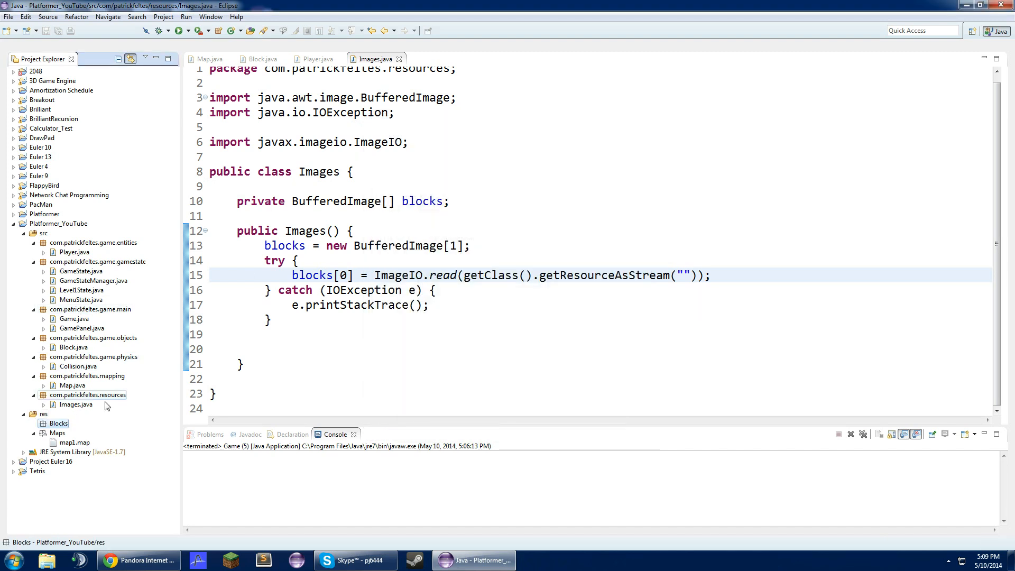
Change Level1State's map path to /Maps/map1.map and copy block_brick.png into res/Blocks.
left_click(82, 290)
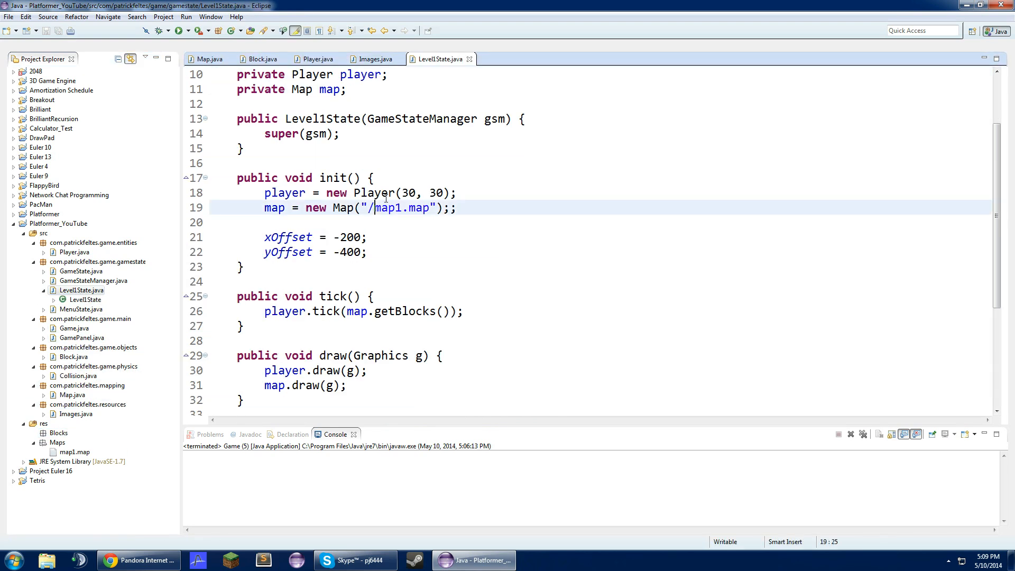
type("Maps/")
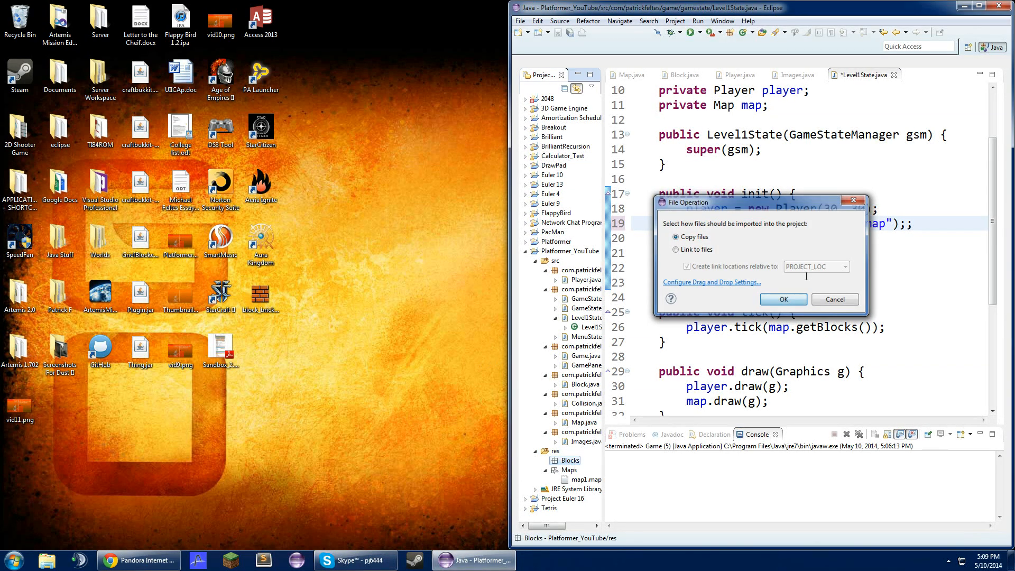
left_click(783, 299)
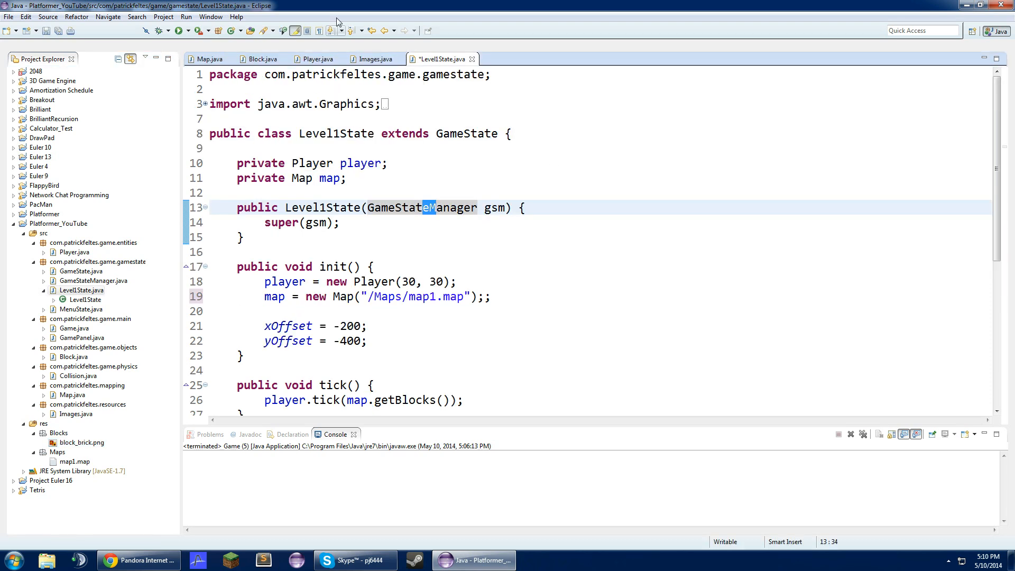
Set the Images resource path to /Blocks/block_brick.png.
left_click(374, 59)
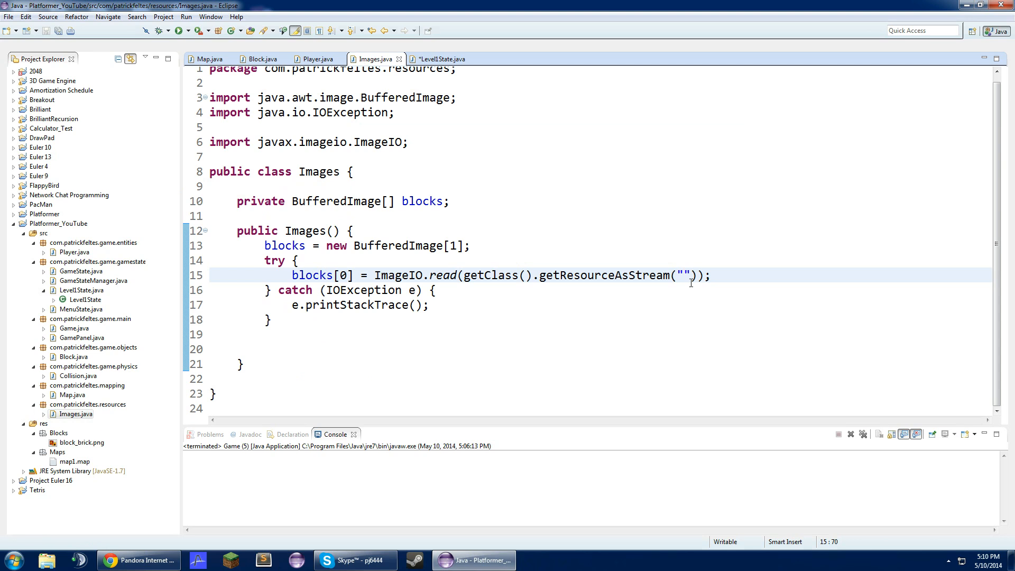
type("/B")
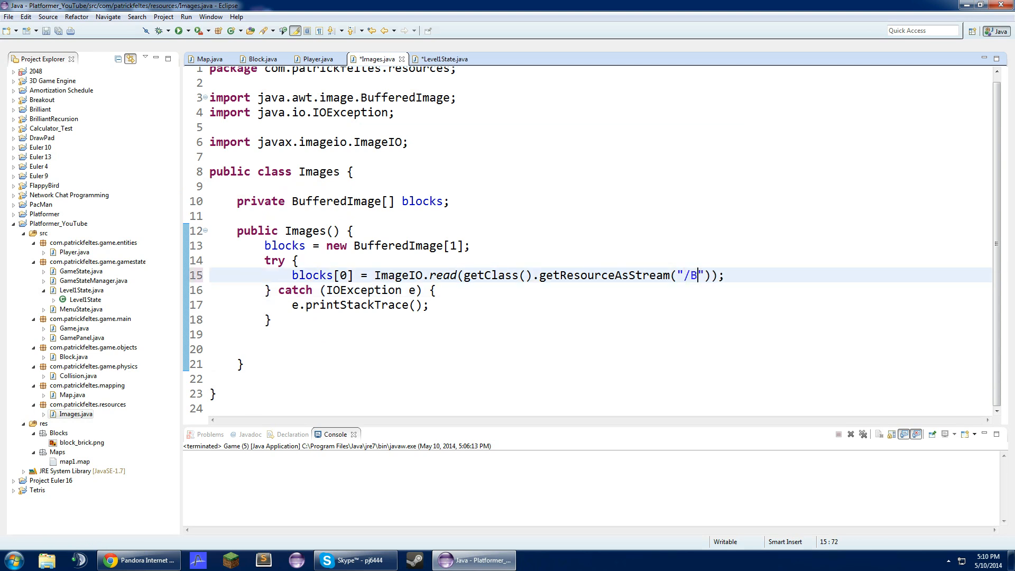
type("locks/b")
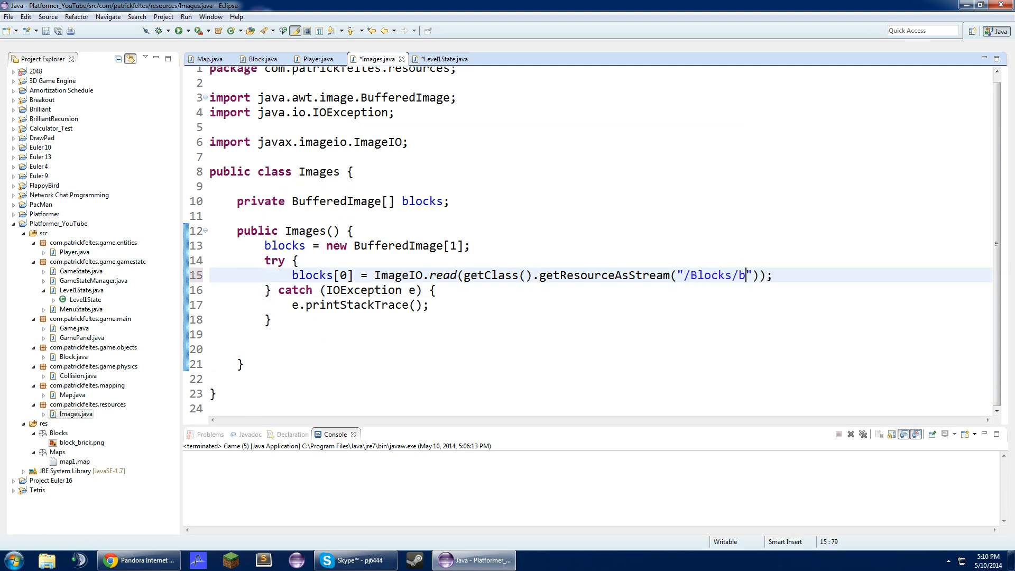
type("lock_brick")
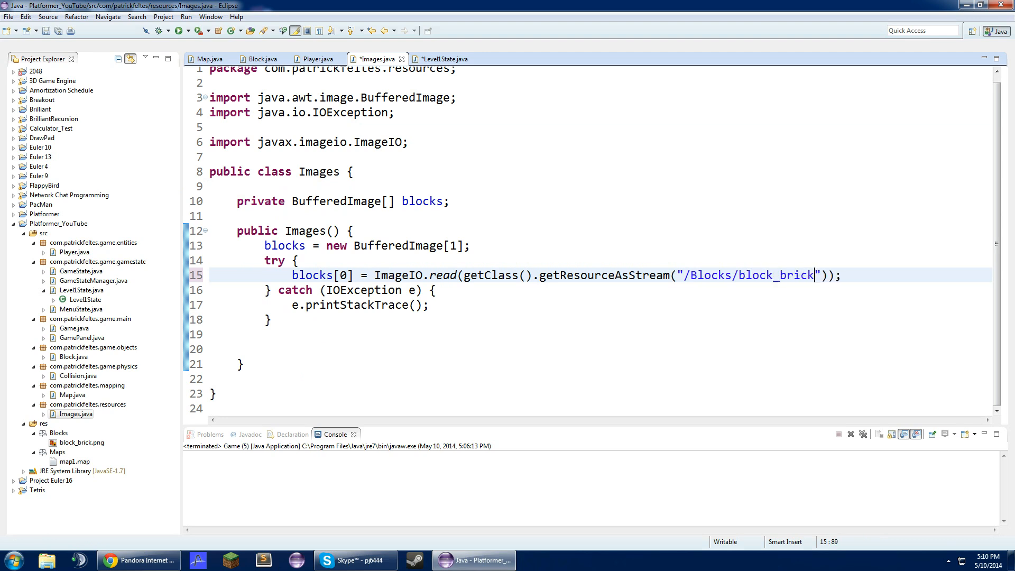
type(".png")
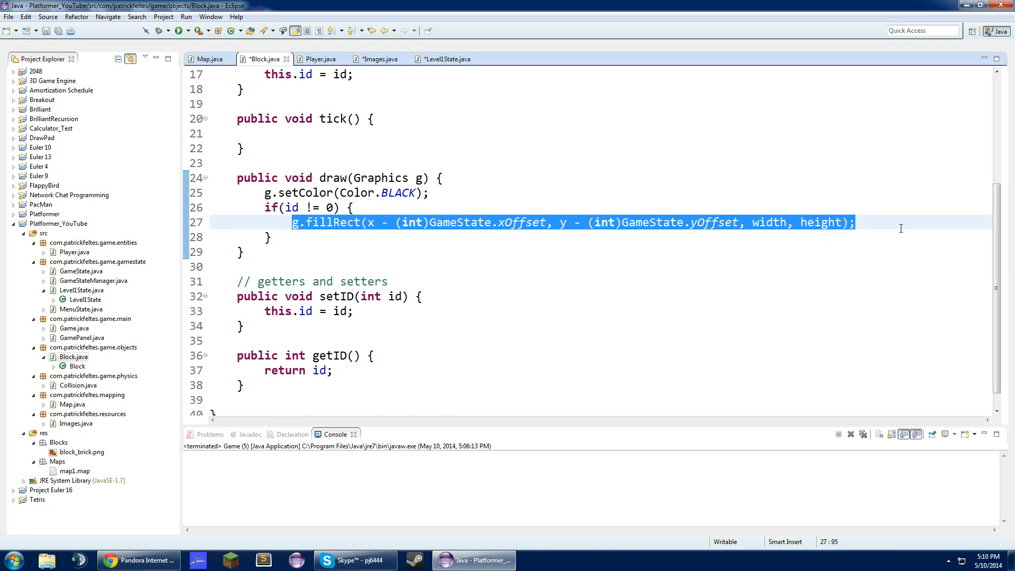
Replace Block's fillRect with g.drawImage using the offset position, width, height and a null observer.
key("Delete")
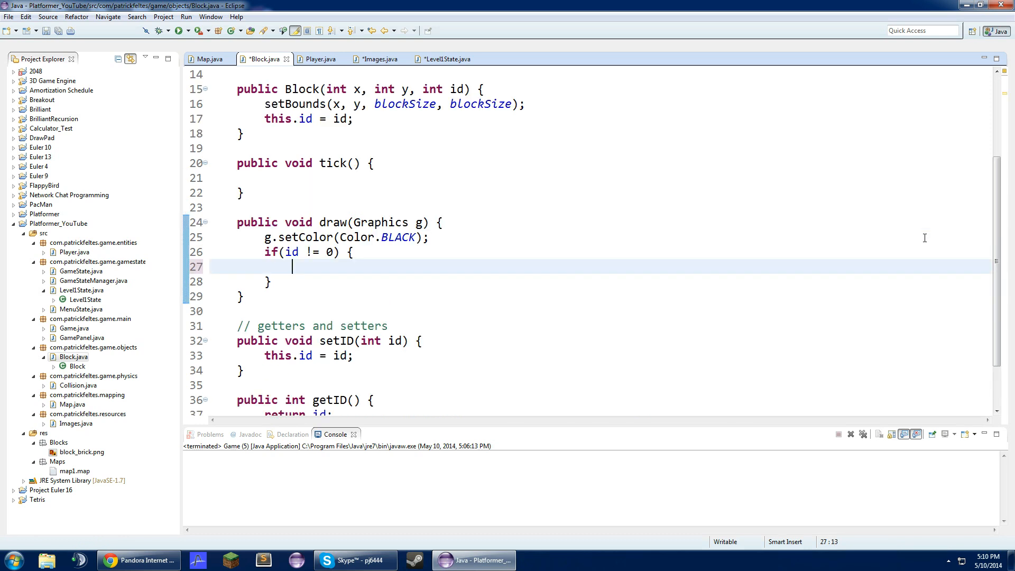
type("g.")
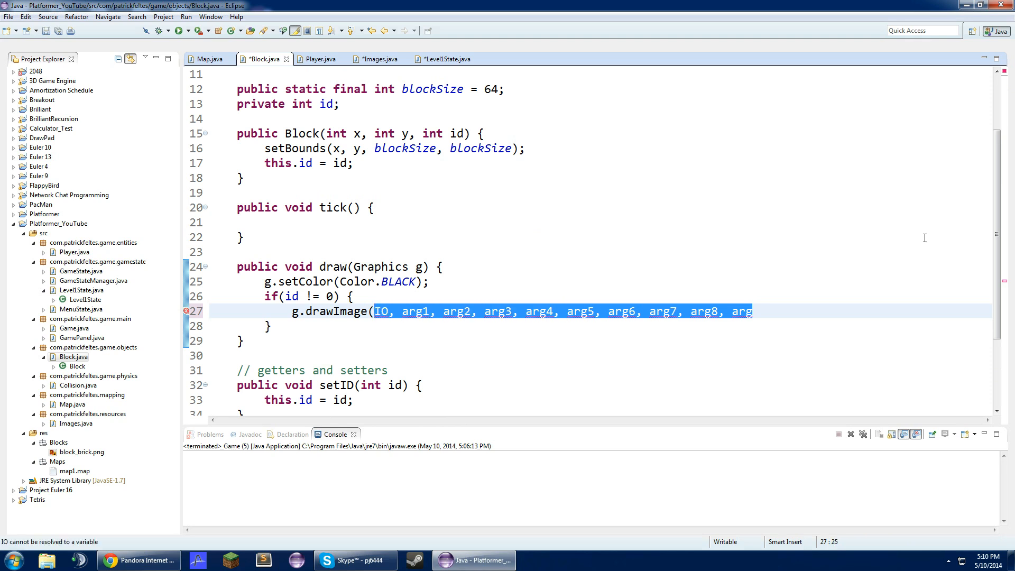
type("g.fillRect(x - (int)GameState.xOffset, y - (int)GameState.yOffset, width, height);")
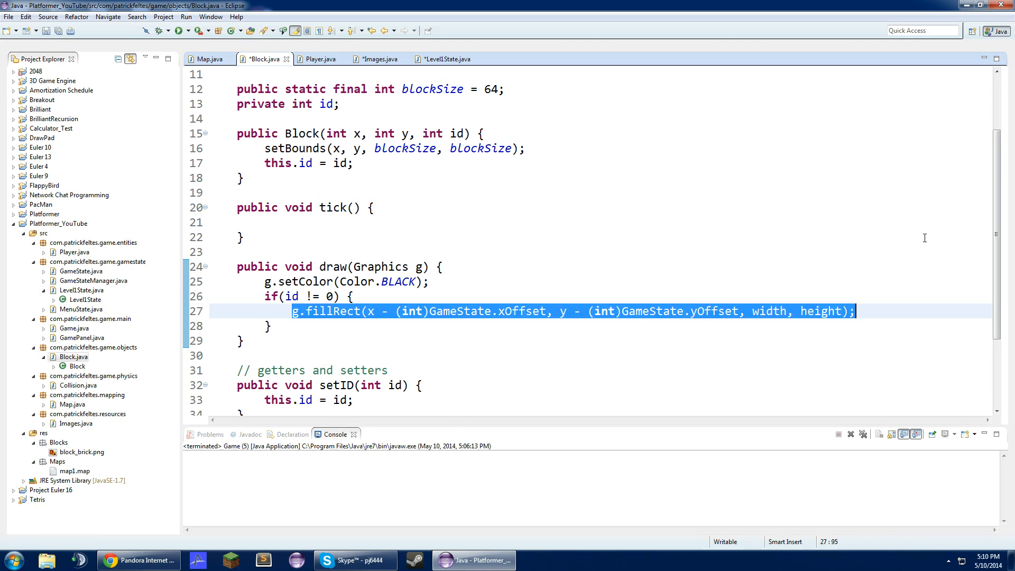
left_click(855, 311)
type("drawImag")
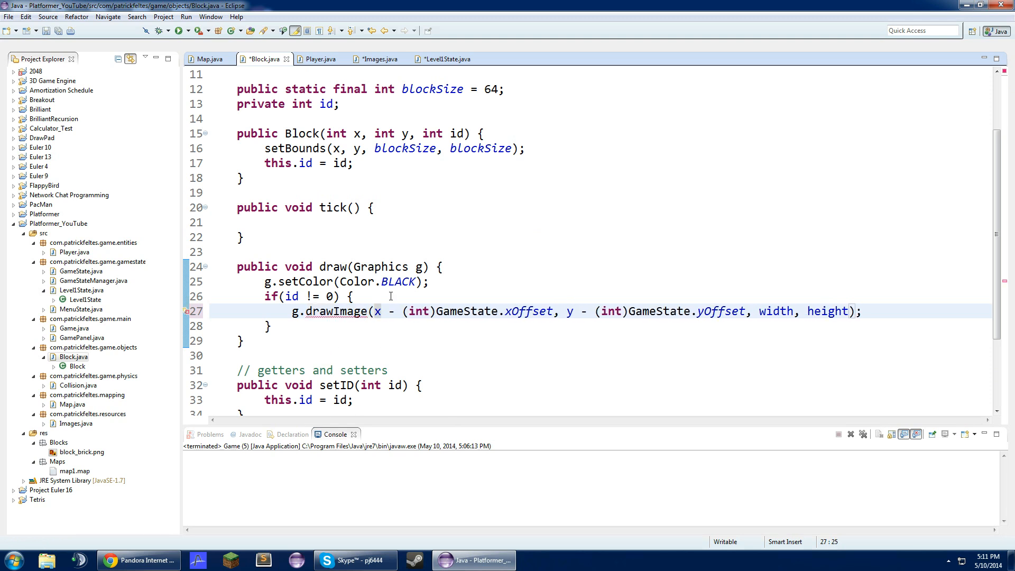
type(",")
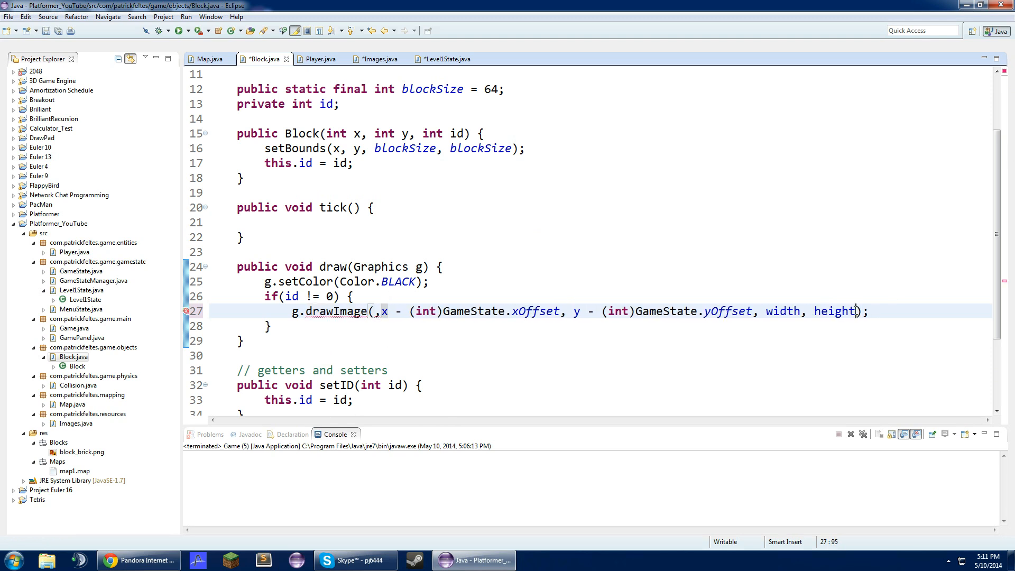
type(", nu")
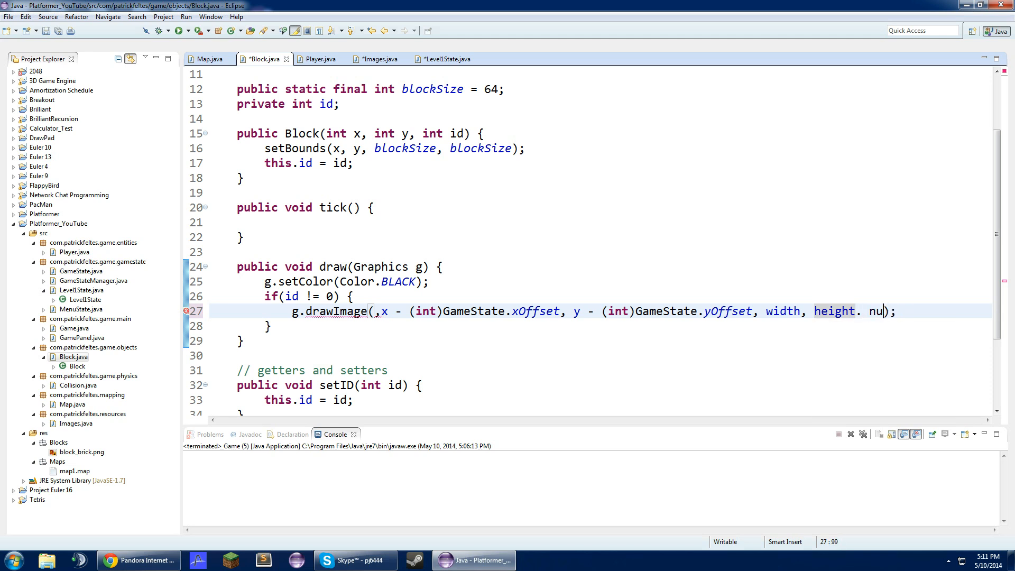
key("BackSpace")
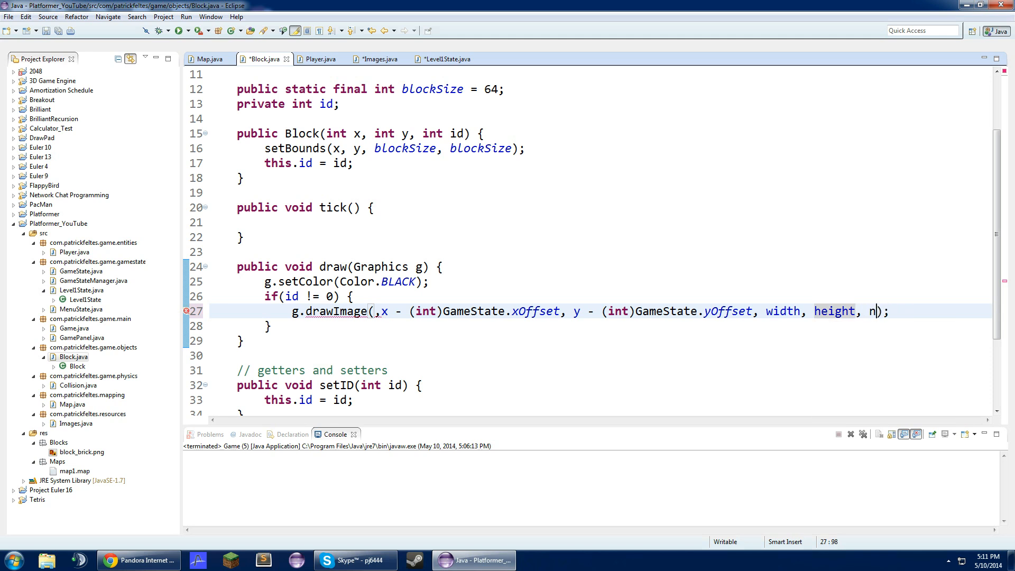
type("ull")
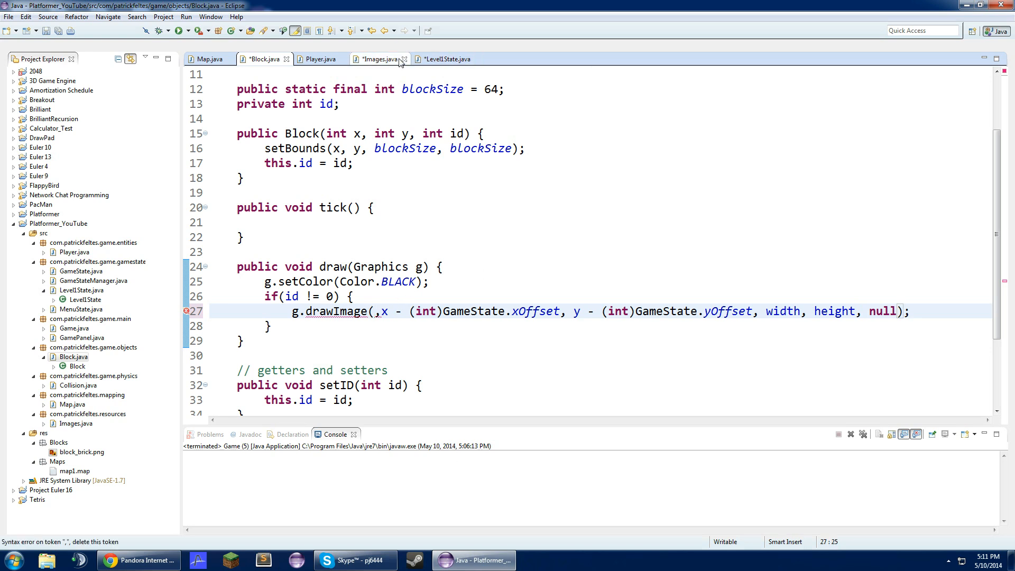
Browse Images, Level1State and Player, then close Player.java and return to Block.java.
left_click(377, 59)
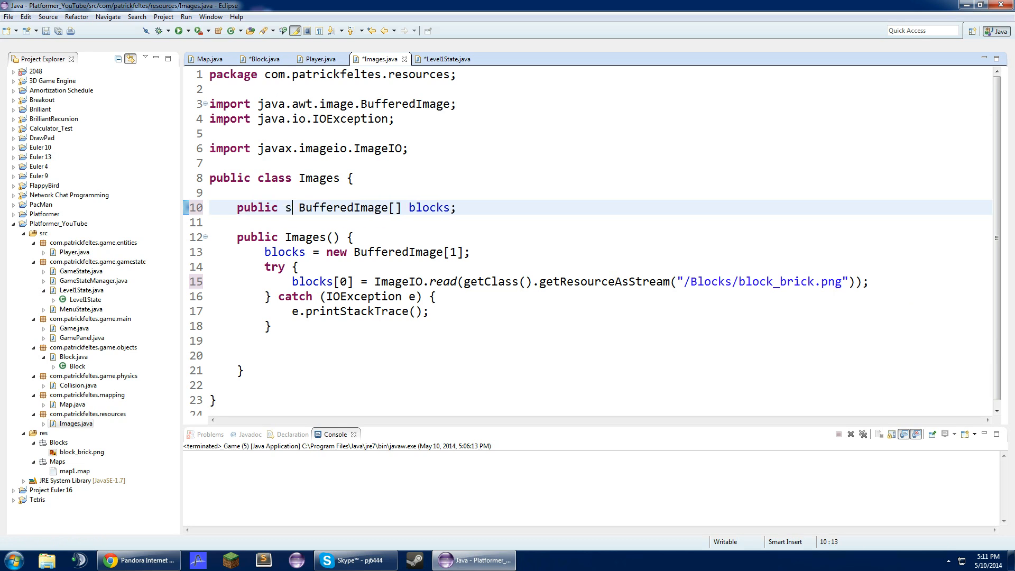
left_click(445, 59)
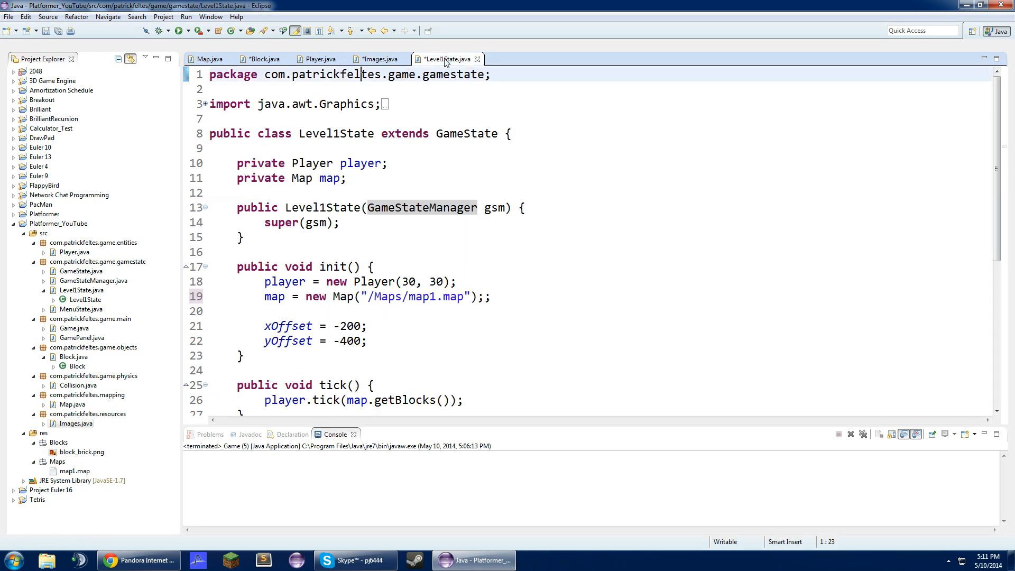
scroll("down", 3)
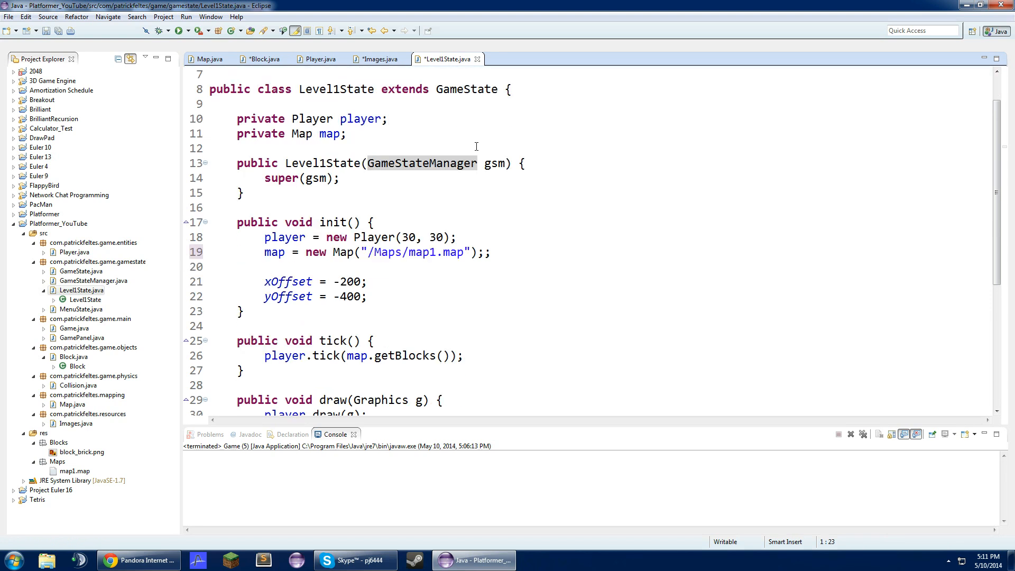
scroll("down", 3)
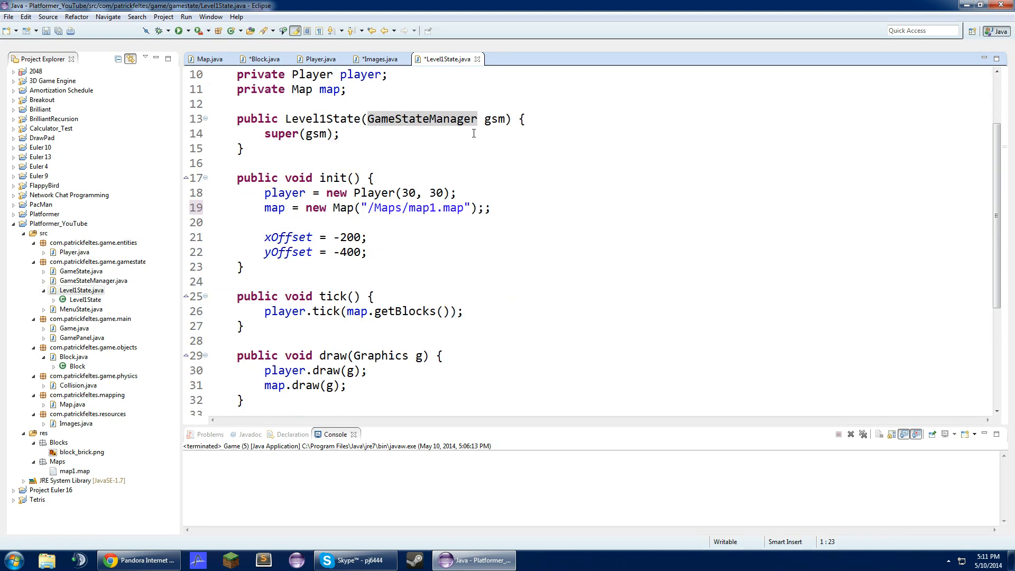
left_click(319, 59)
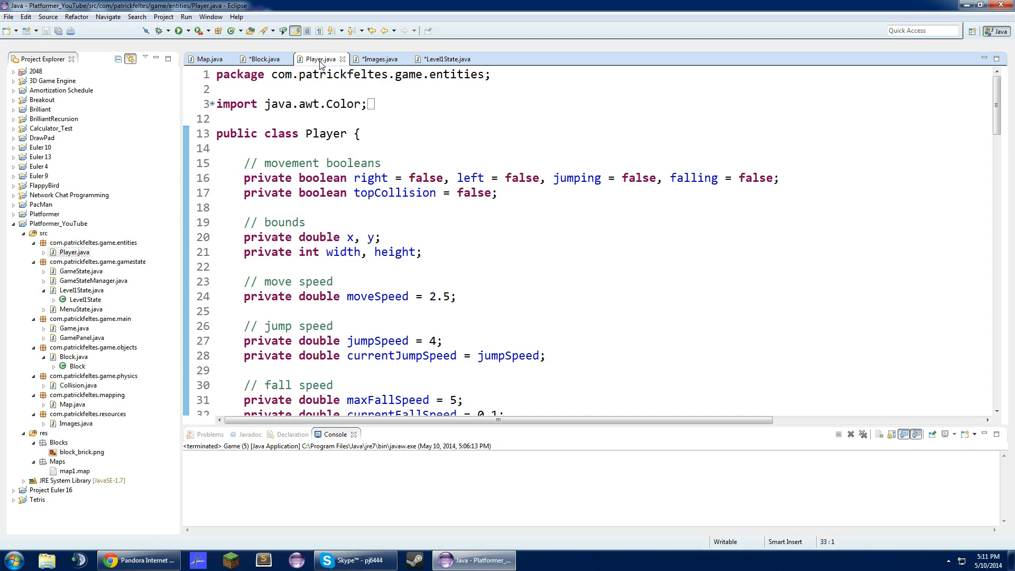
left_click(445, 59)
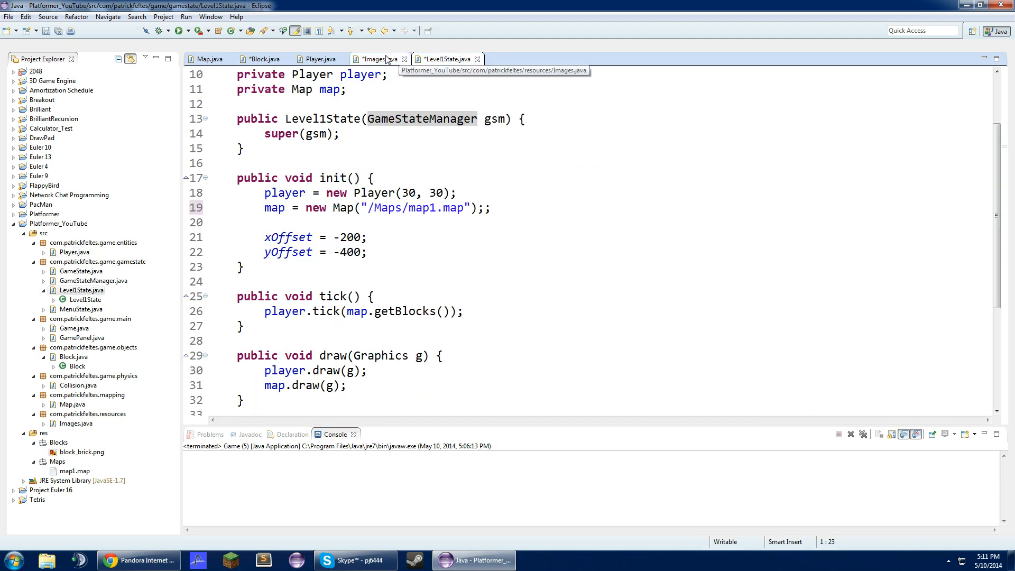
left_click(317, 59)
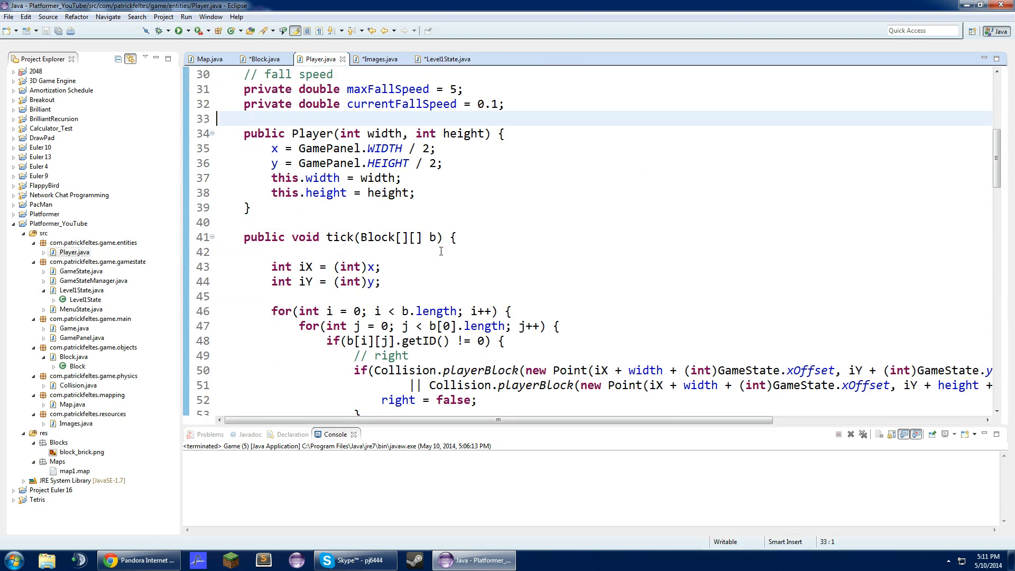
scroll("up", 3)
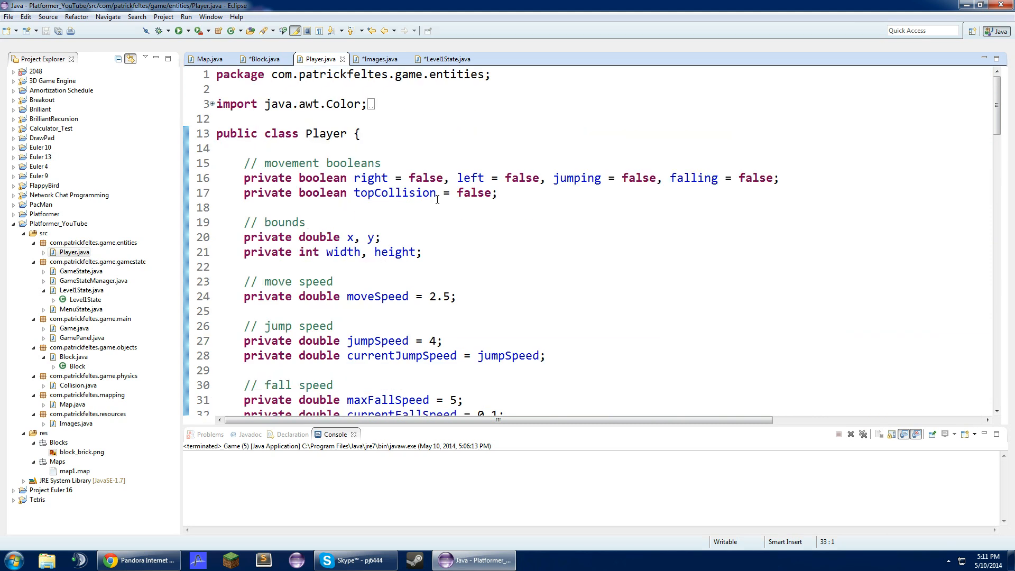
left_click(263, 60)
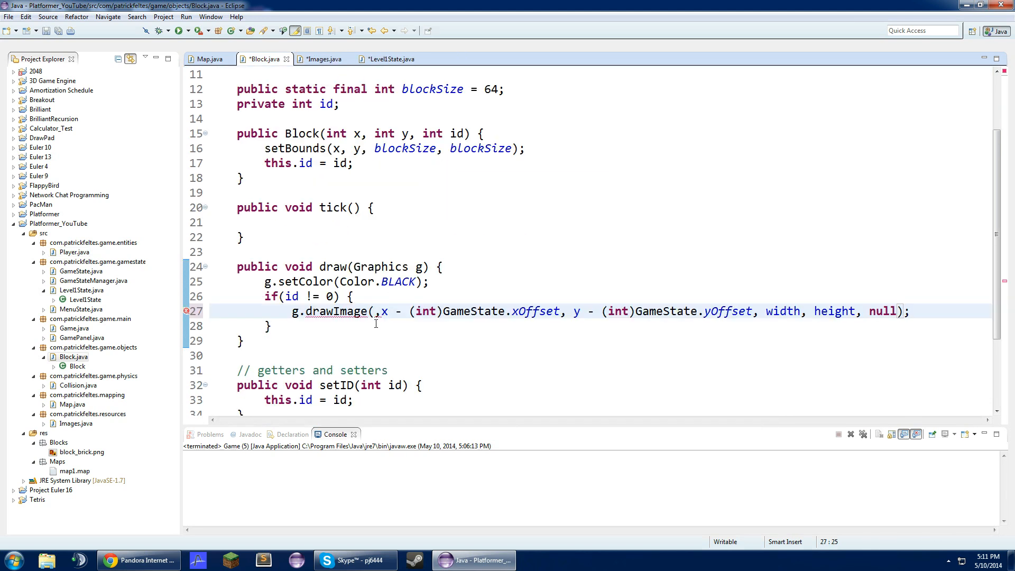
Pass Images.blocks[id - 1] as the image argument of Block's drawImage call.
type("Images.blocks")
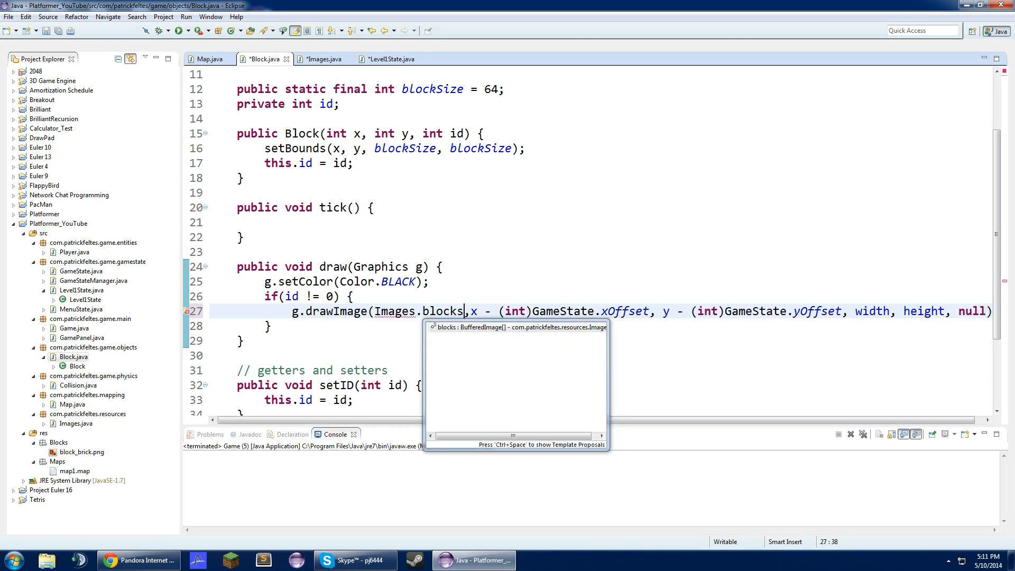
type("[]")
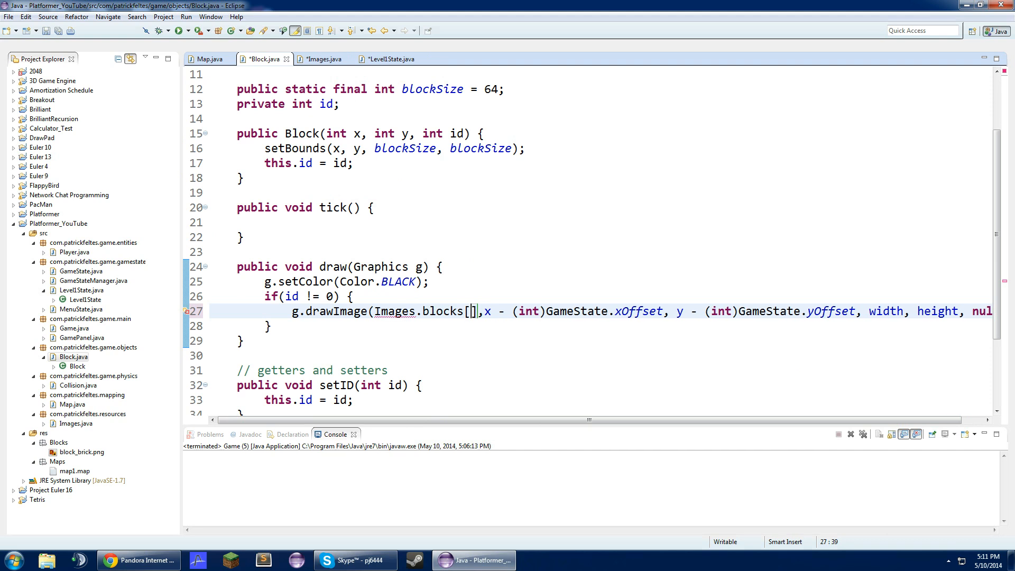
type("id - 1")
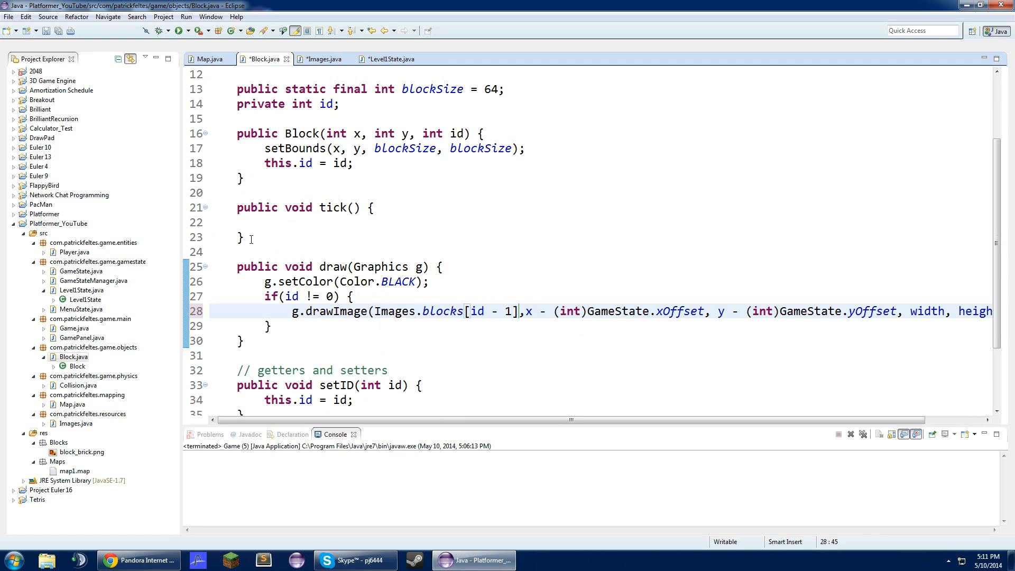
left_click(240, 238)
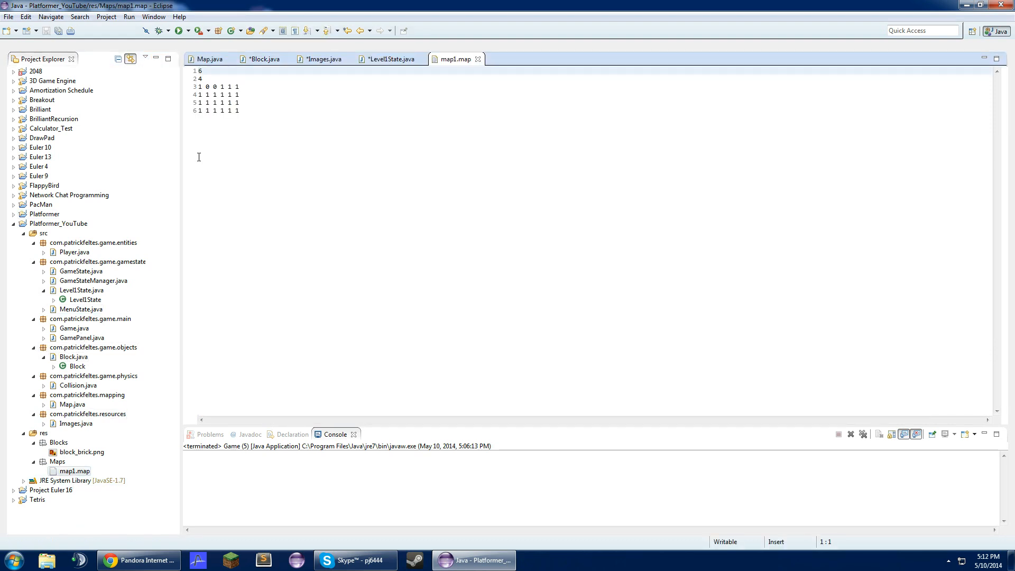
Inspect the bottom row of map1.map, close it, and collapse Block's empty tick() onto one line.
left_click_drag(200, 78, 240, 110)
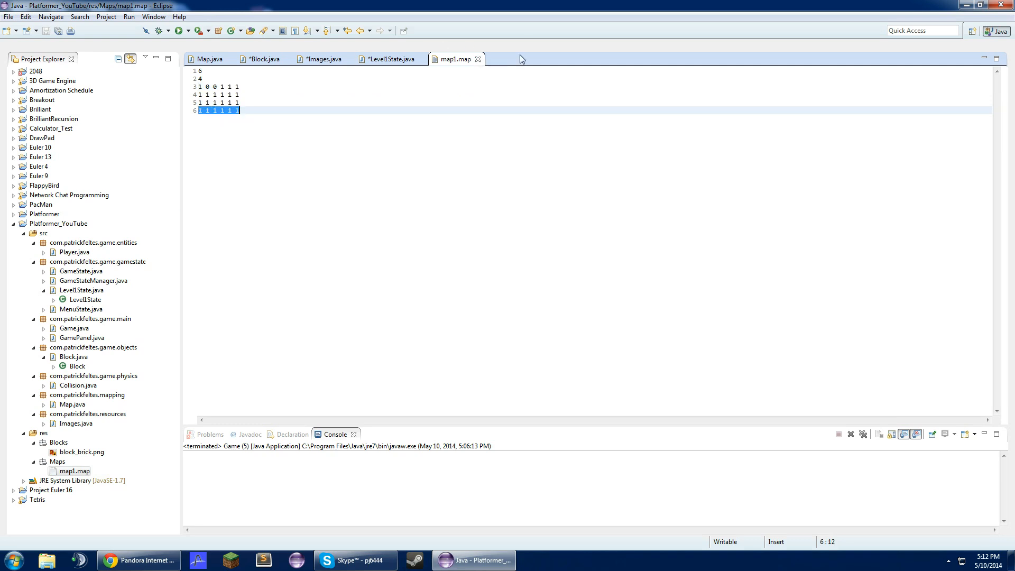
left_click(264, 59)
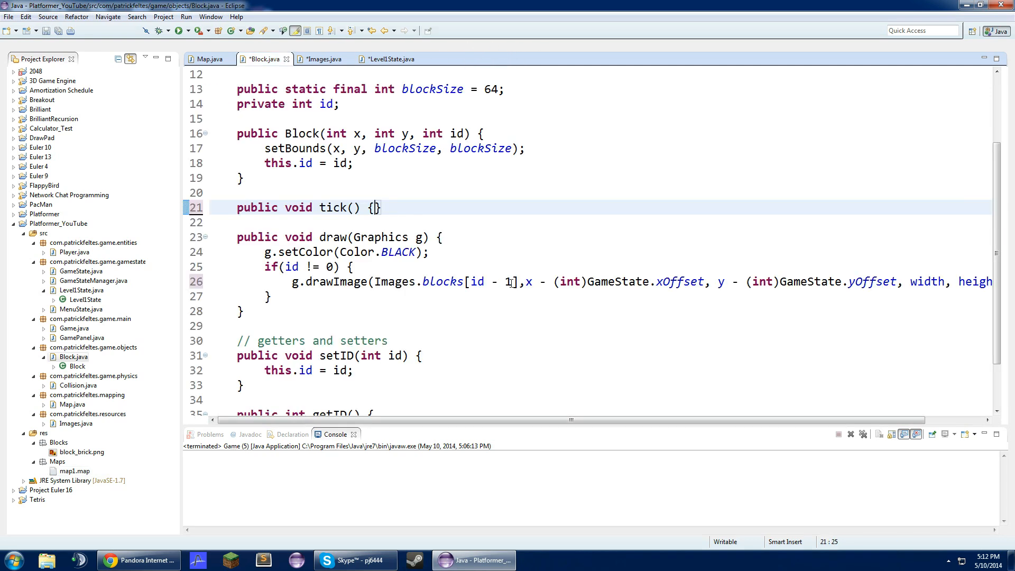
left_click(497, 281)
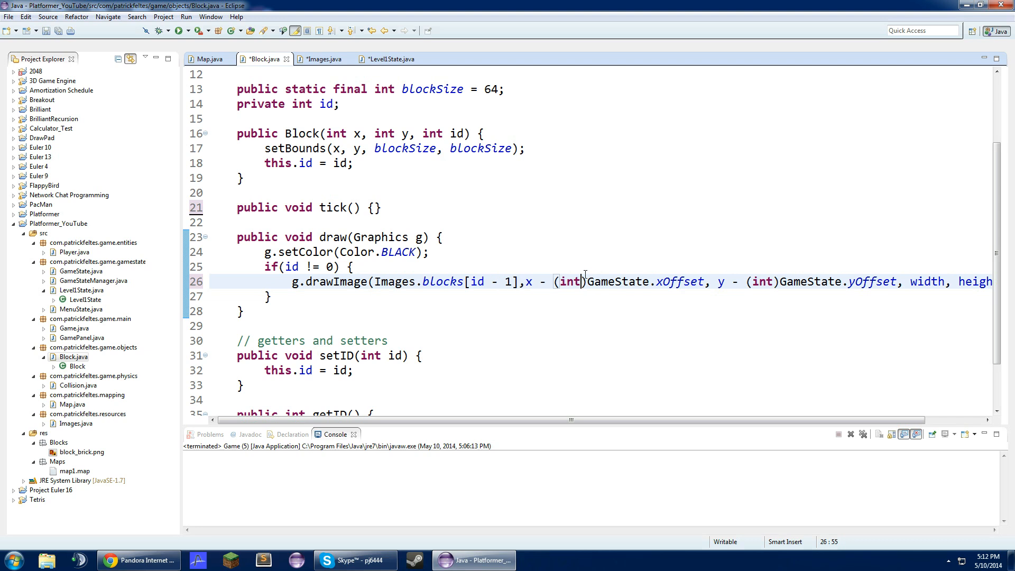
mouse_move(789, 188)
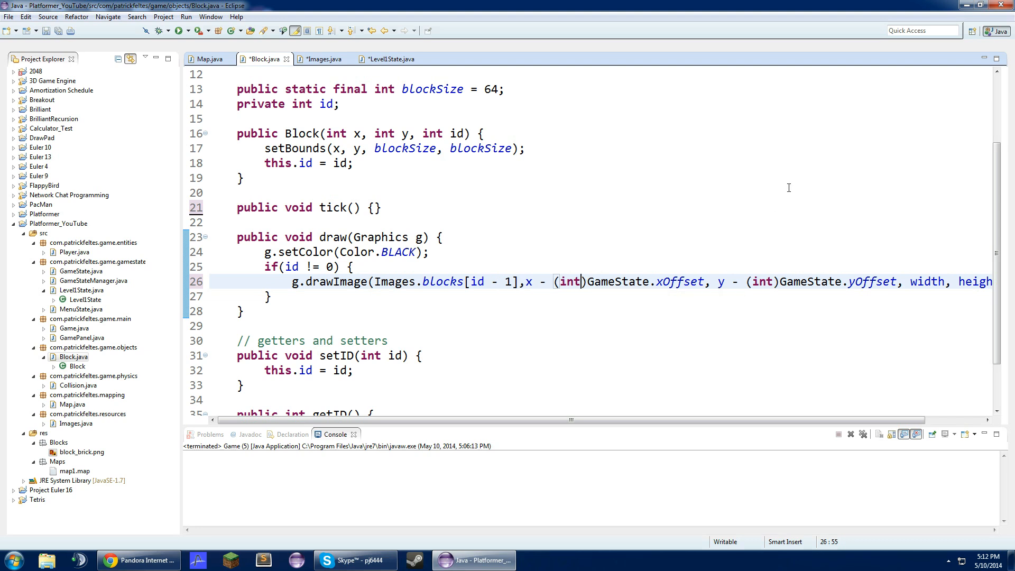
mouse_move(356, 53)
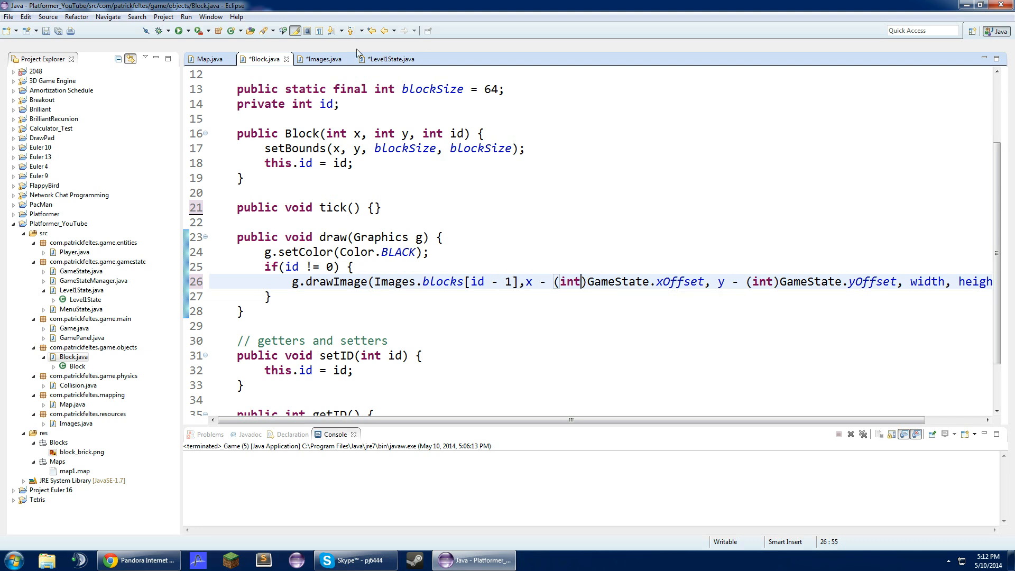
mouse_move(287, 60)
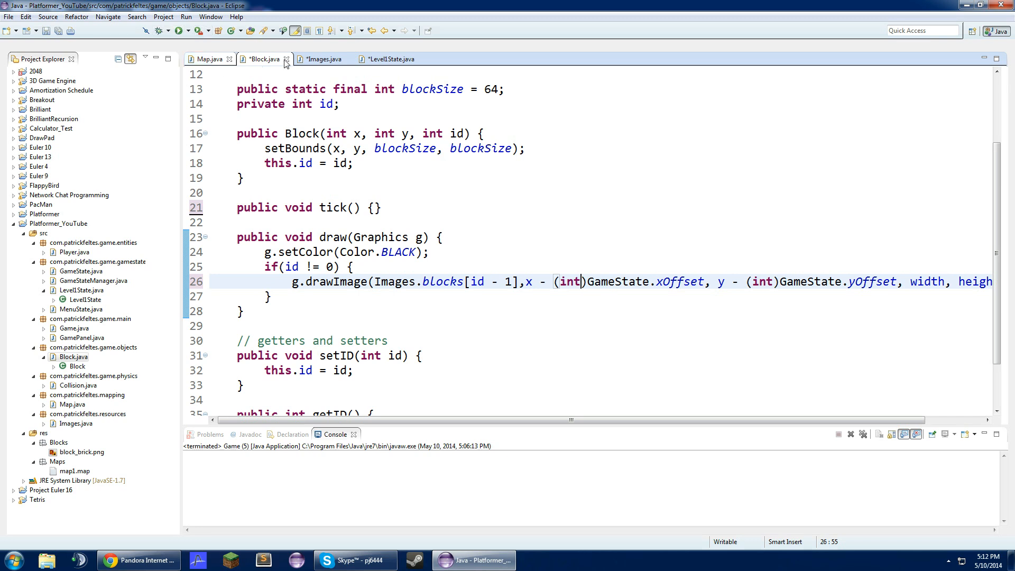
left_click(389, 59)
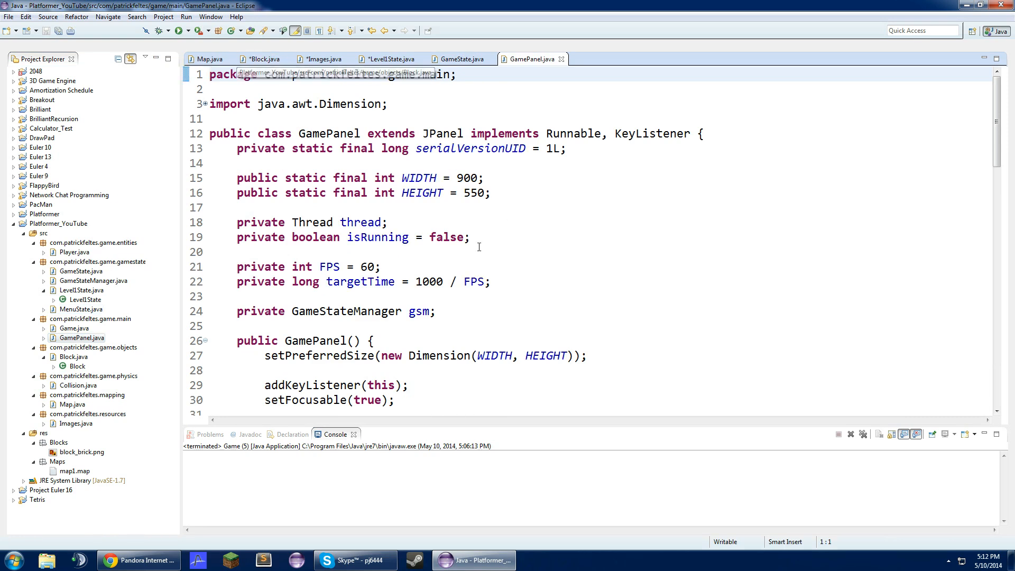
Add new Images(); above start() in GamePanel's constructor and launch Game.
scroll("down", 3)
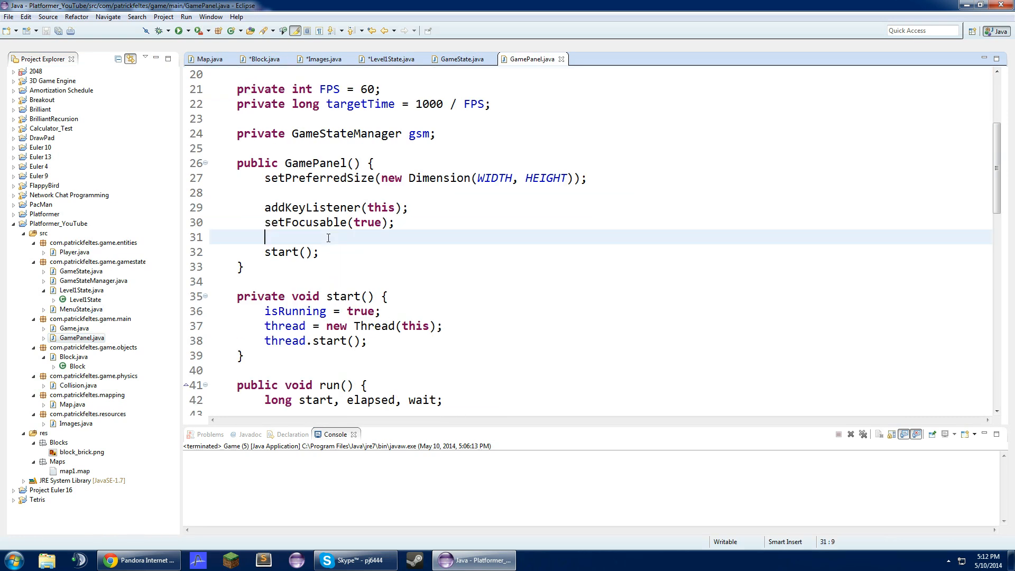
type("new")
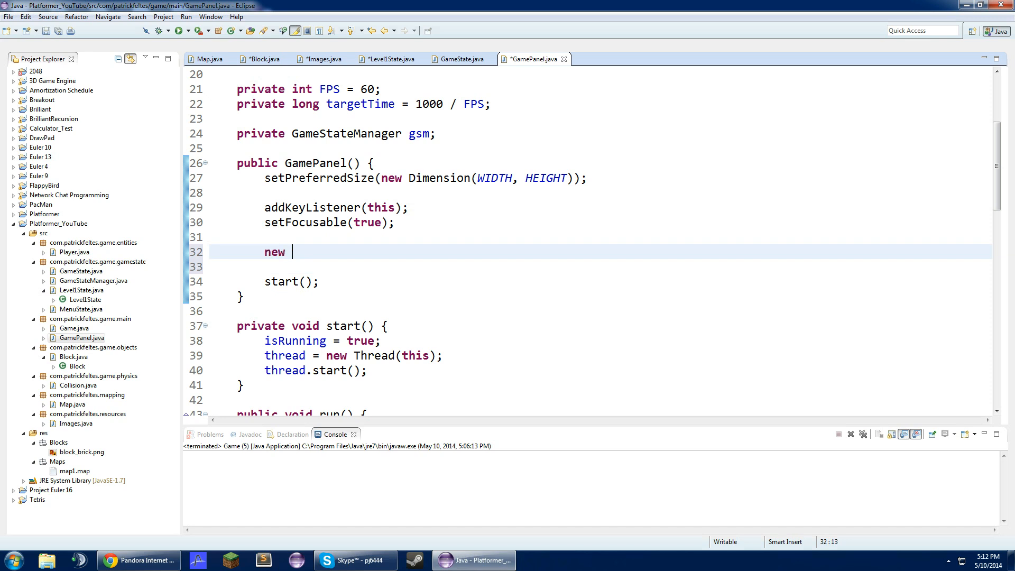
type("Images();")
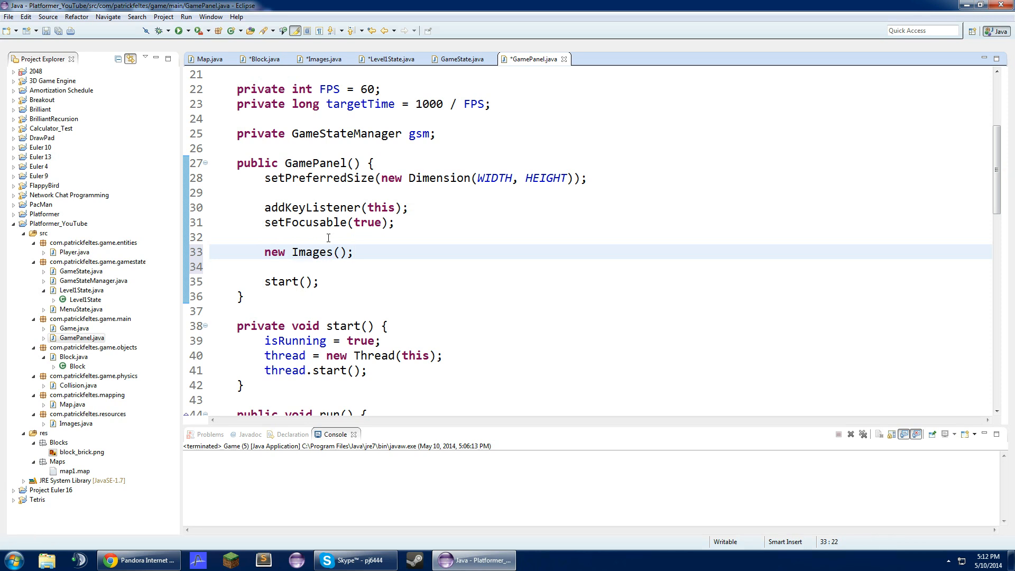
mouse_move(248, 272)
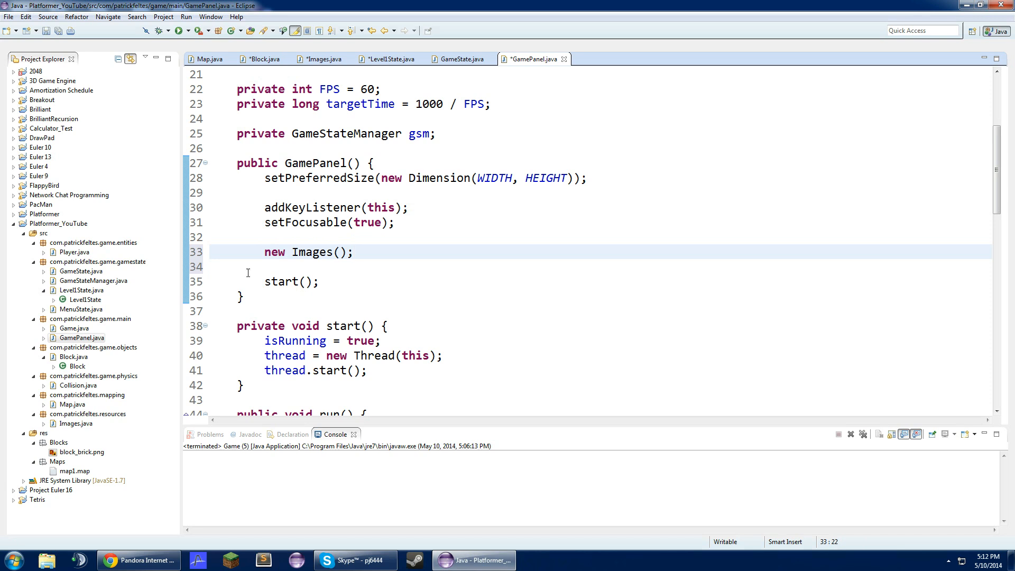
left_click(177, 31)
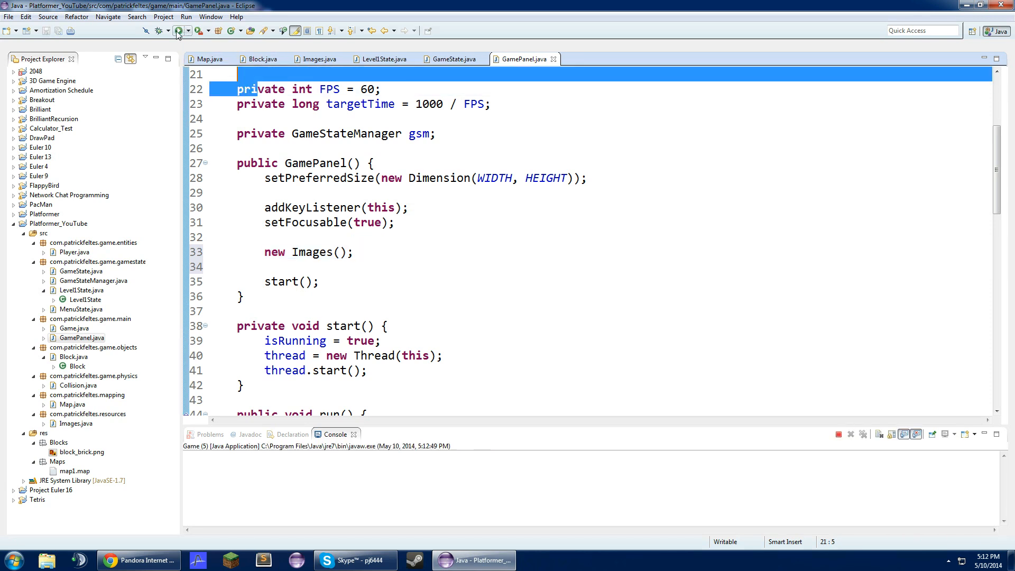
Run the Platformer and confirm the map draws as brick-textured blocks under the player.
left_click(178, 31)
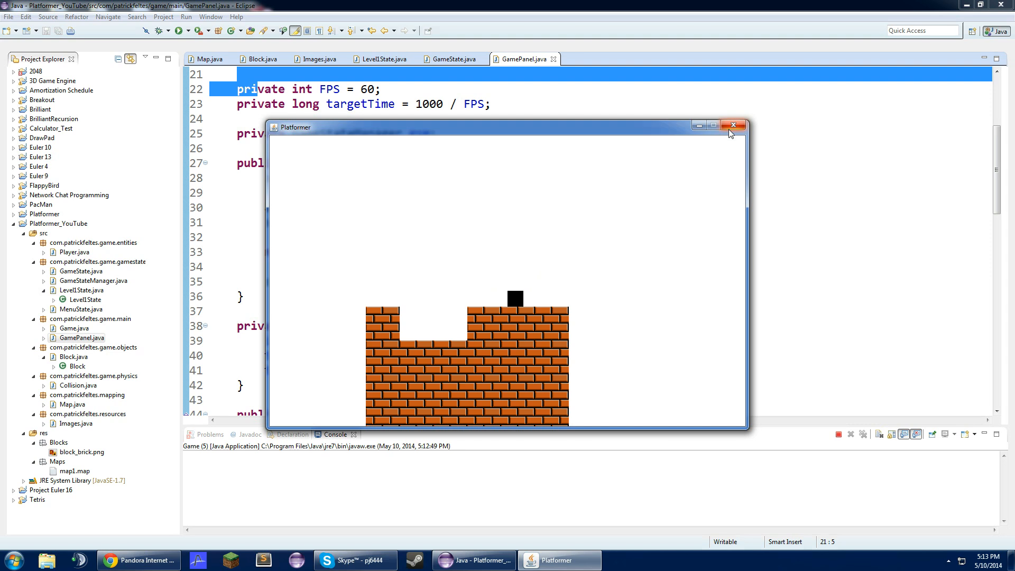
Close the Platformer window, terminating the game, and look back over GamePanel.java.
left_click(732, 125)
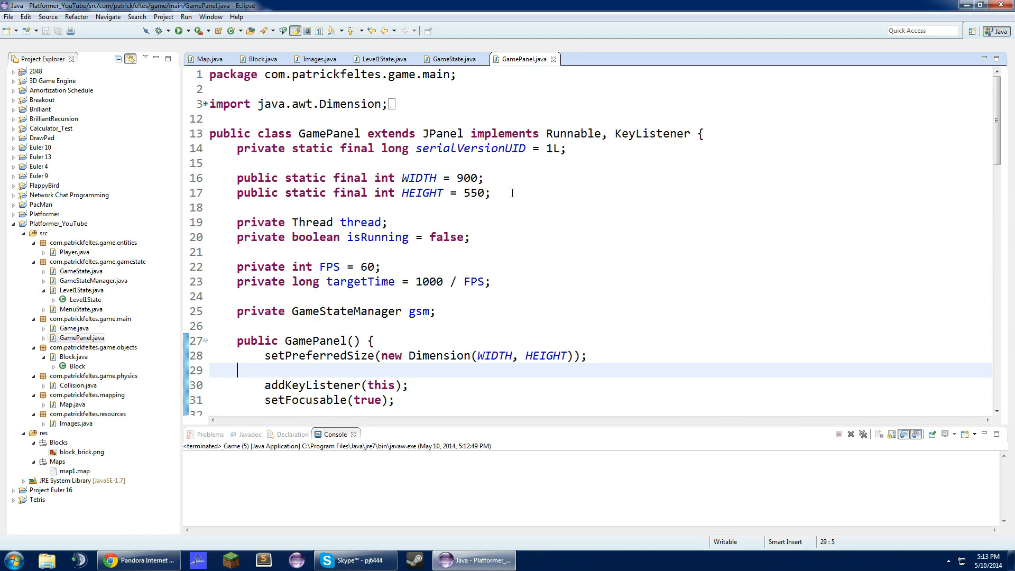
scroll("down", 3)
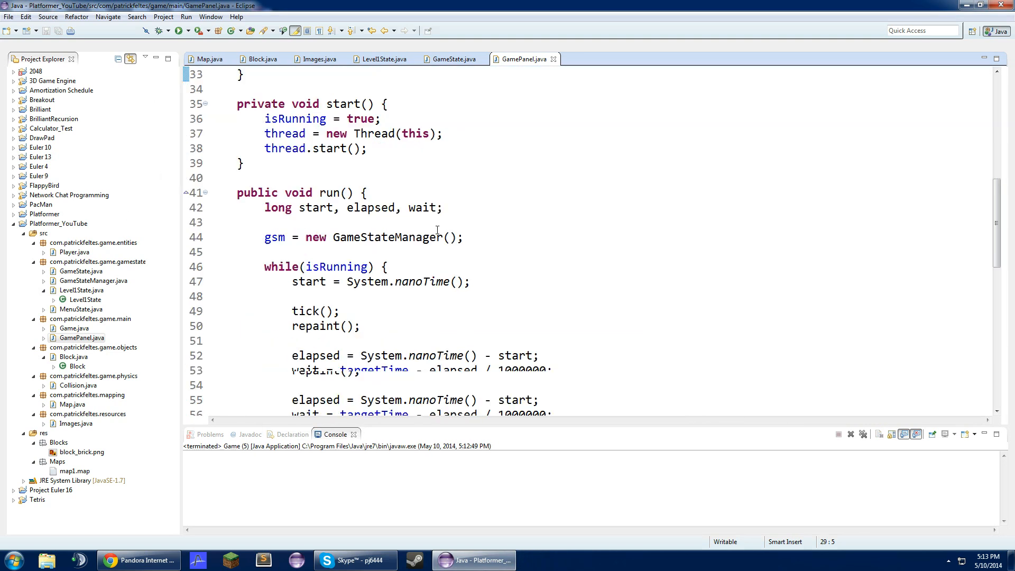
scroll("down", 3)
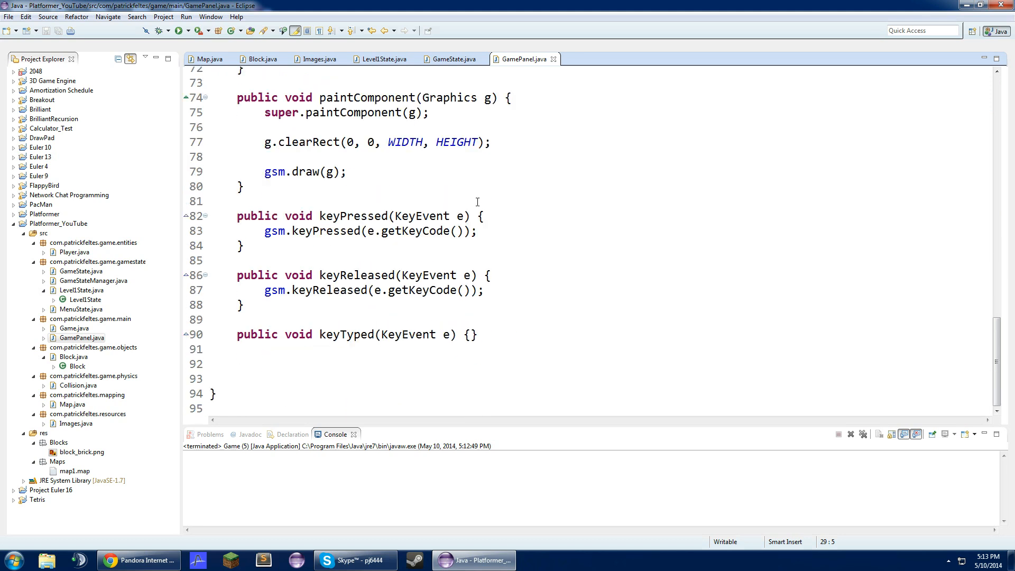
scroll("up", 3)
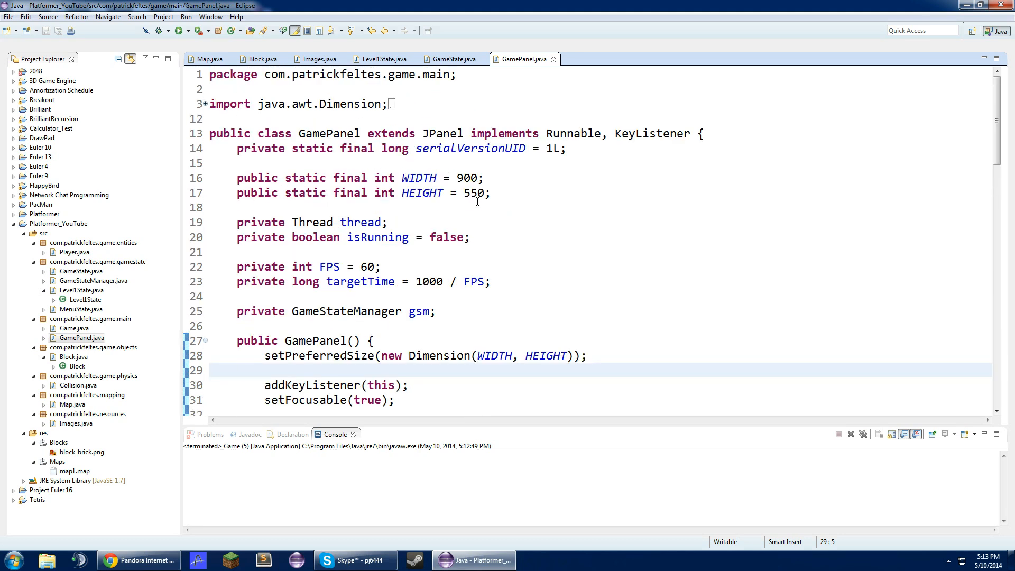